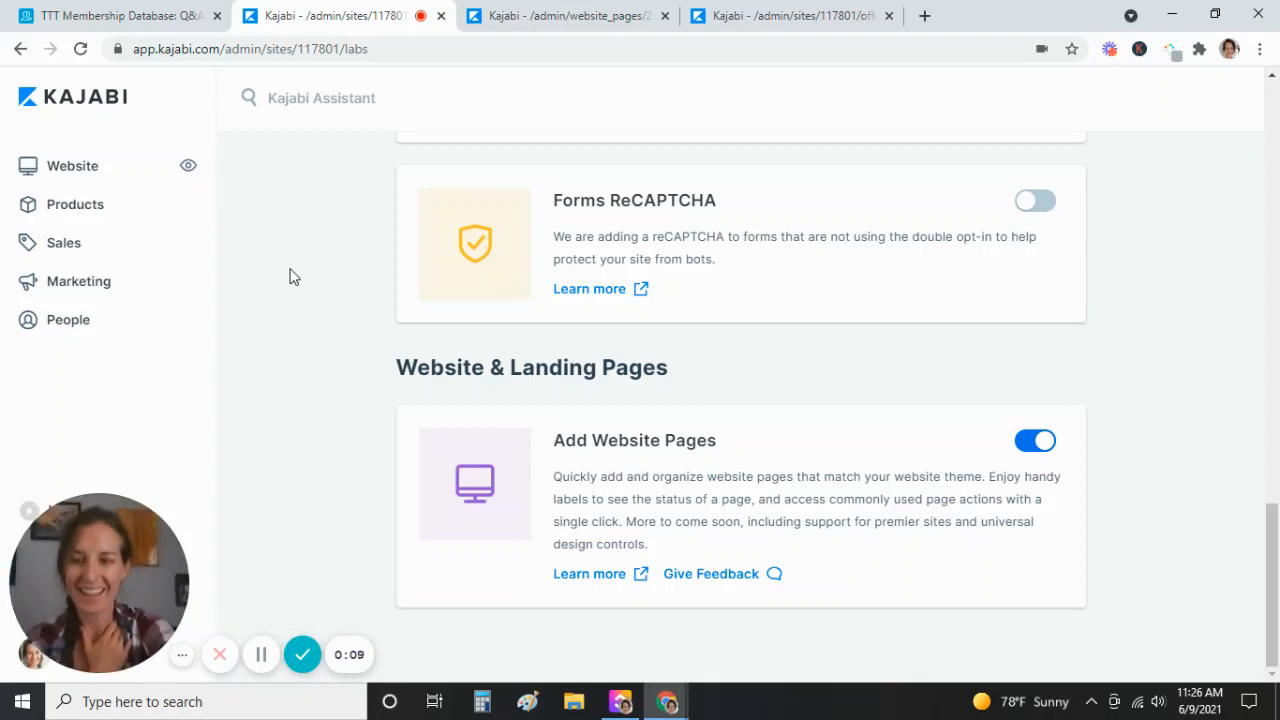
mouse_move(408, 284)
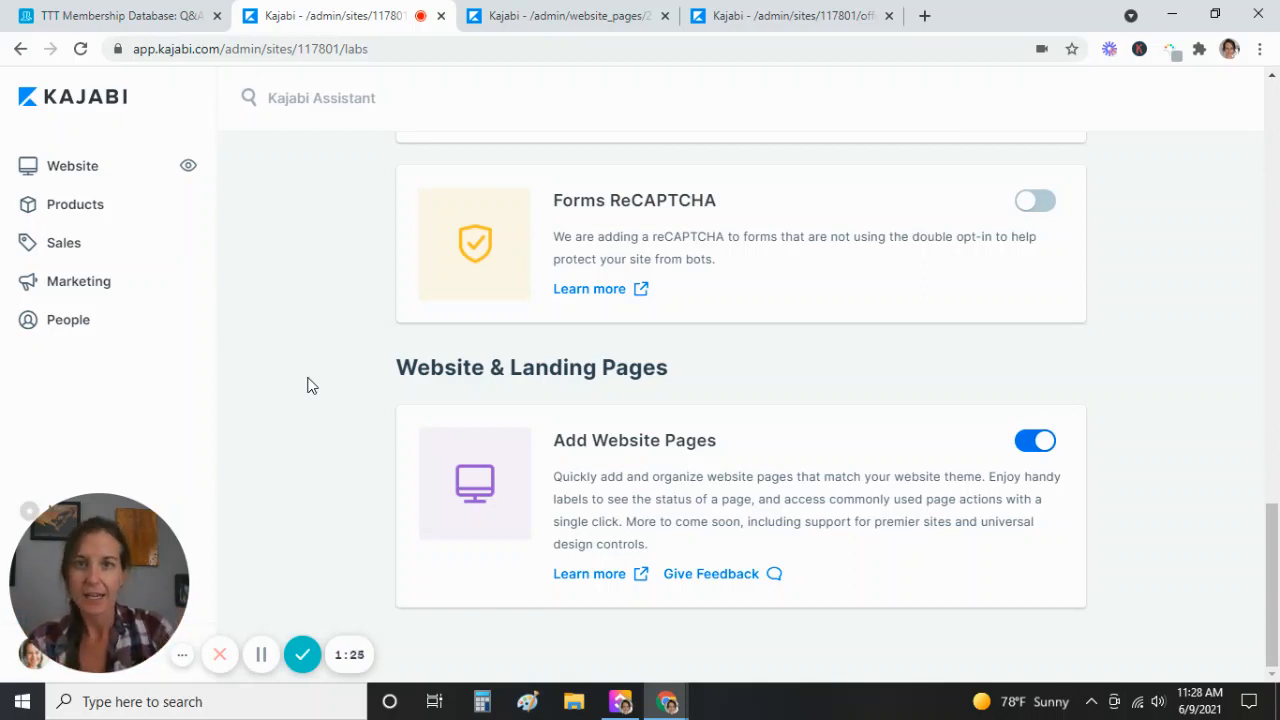
mouse_move(4, 336)
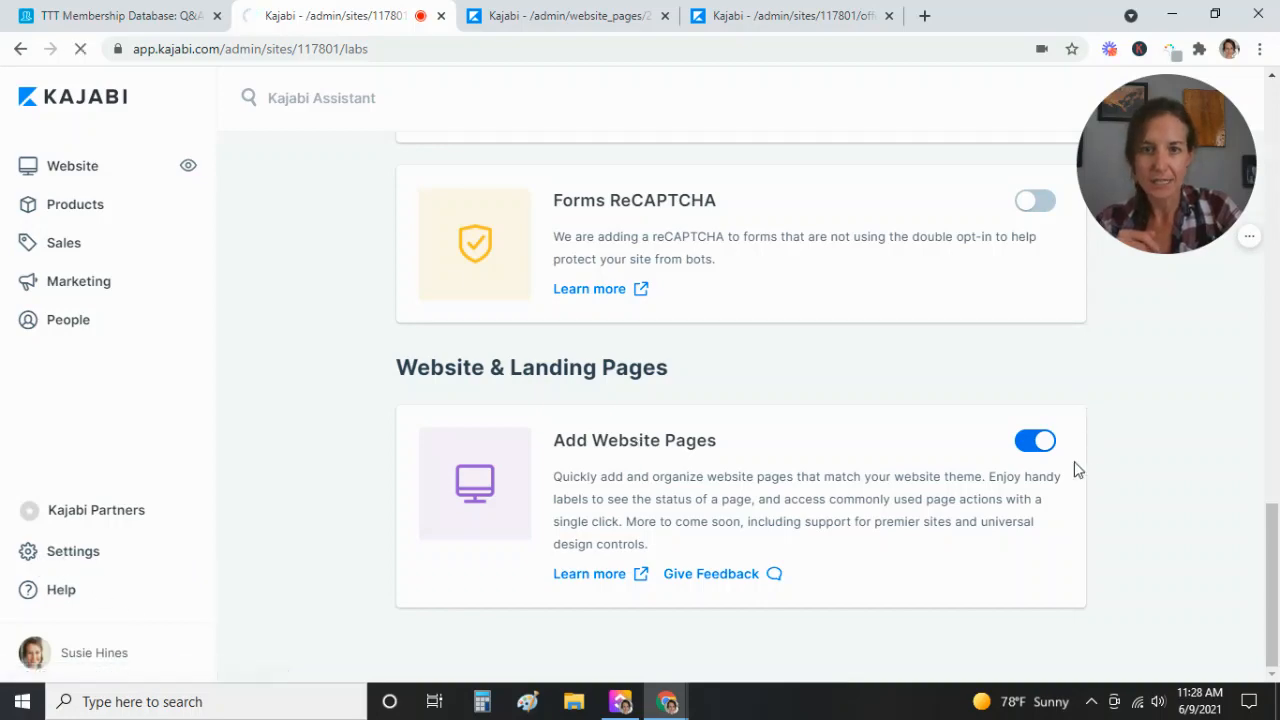
- Go to Website > Pages and scroll the list to locate the Demo - fish class page
click(72, 552)
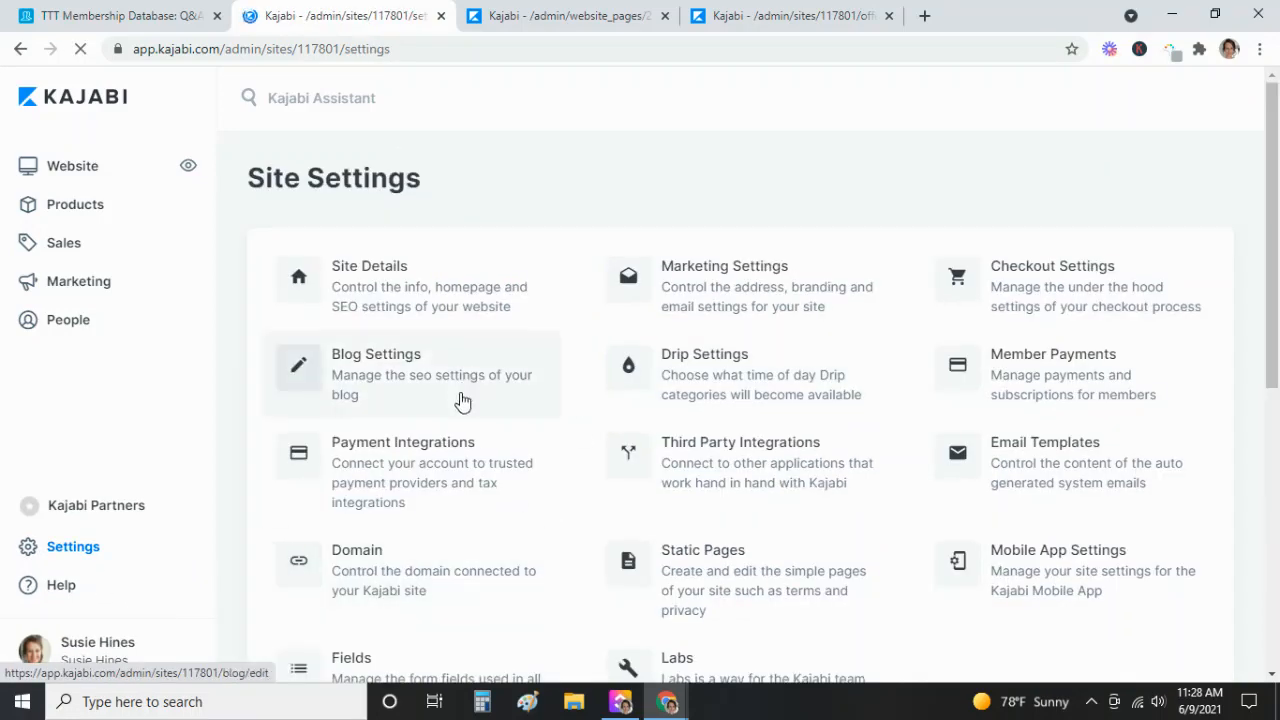
scroll(down, 3)
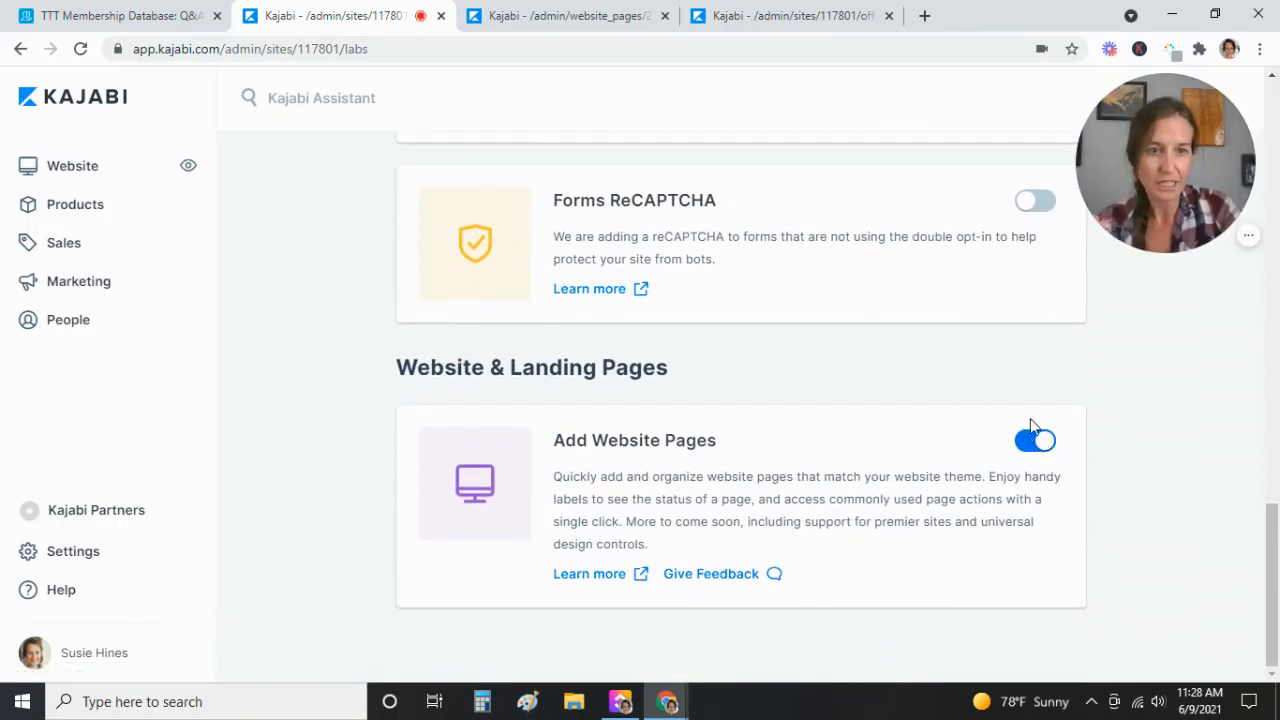
click(1036, 440)
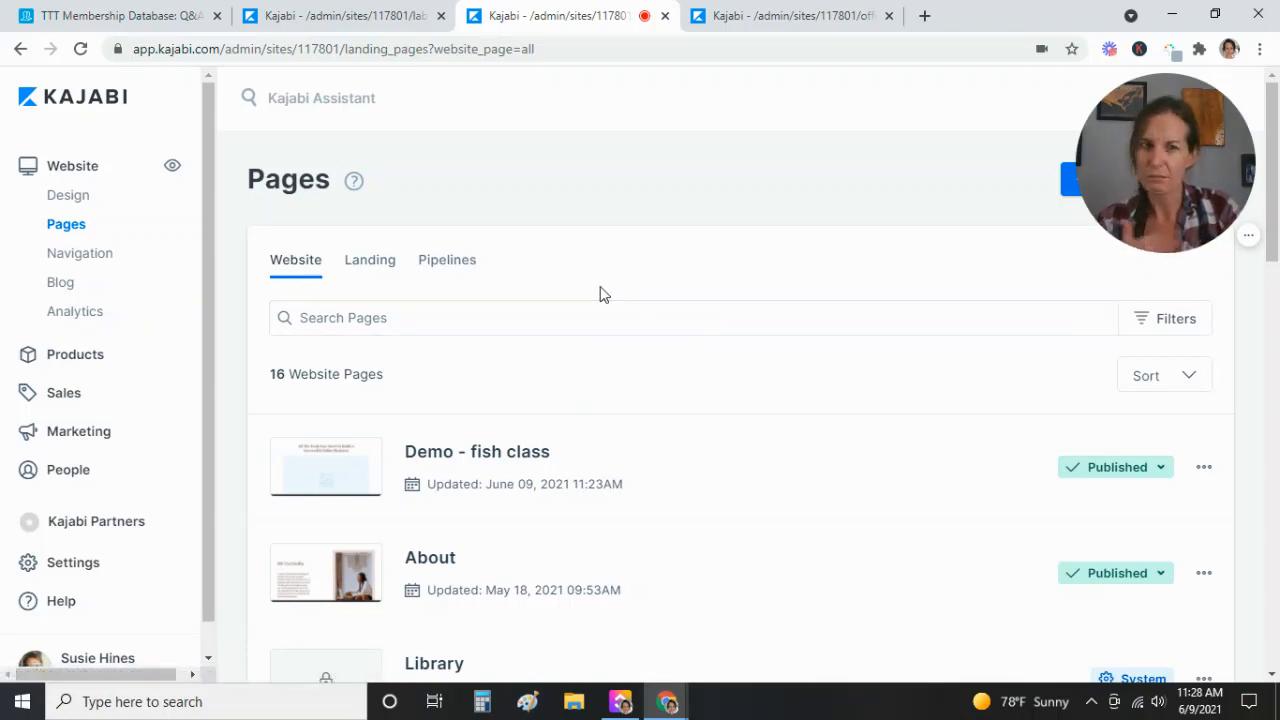
mouse_move(558, 376)
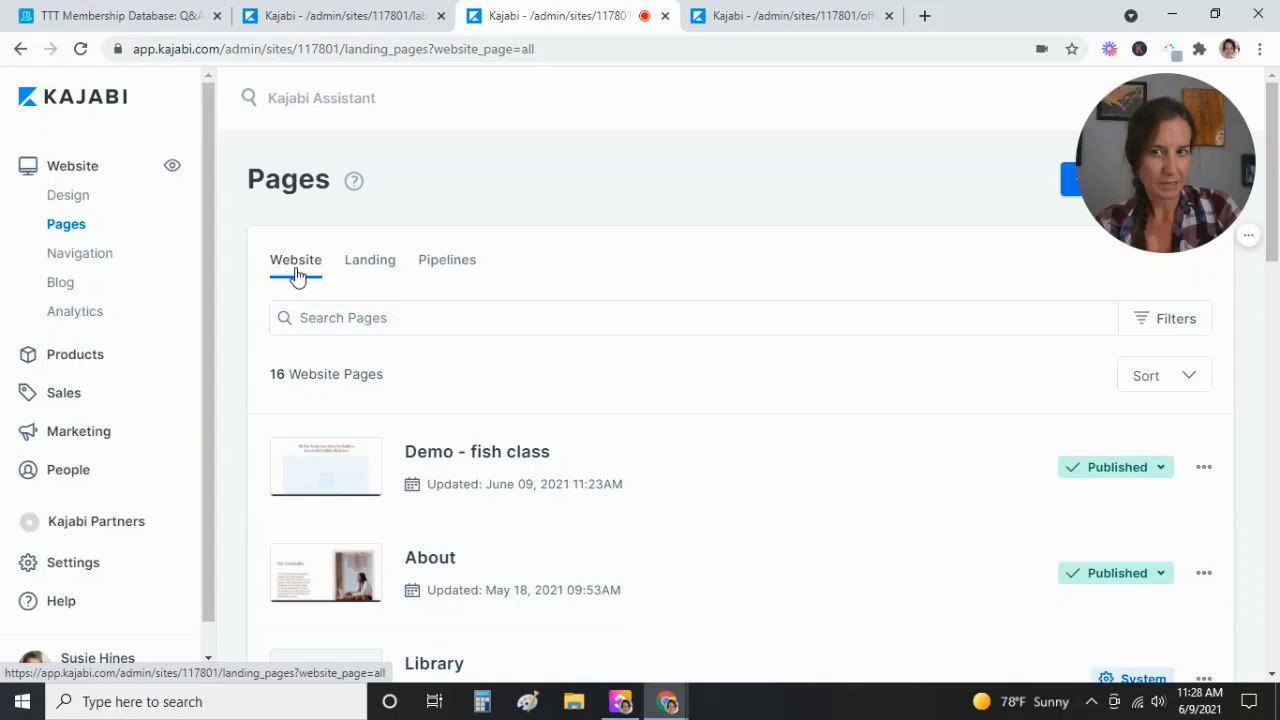
mouse_move(268, 260)
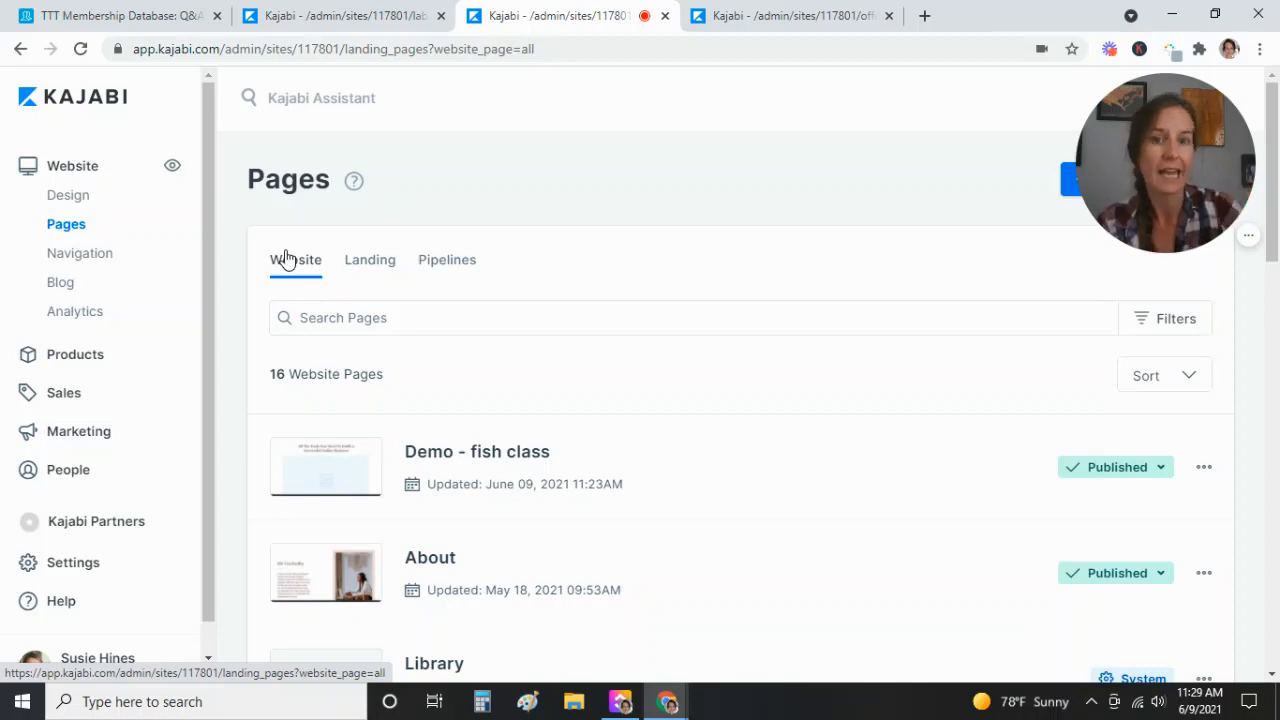
scroll(down, 3)
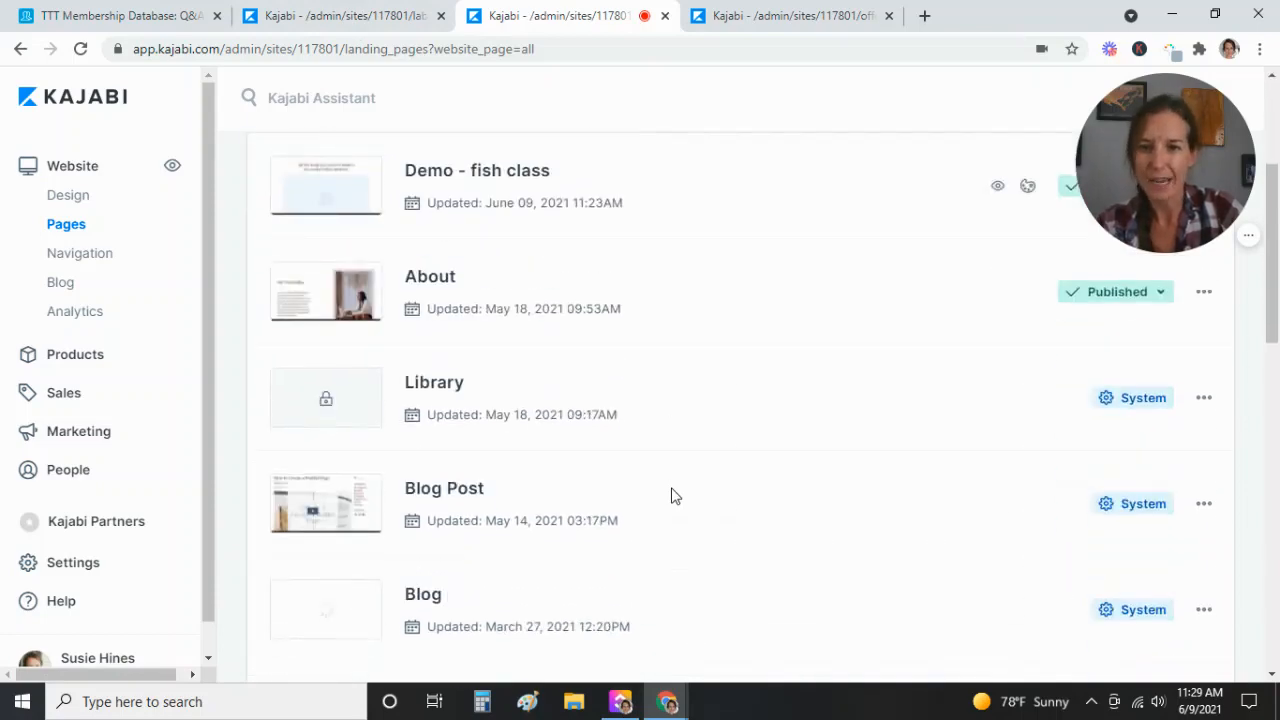
scroll(down, 3)
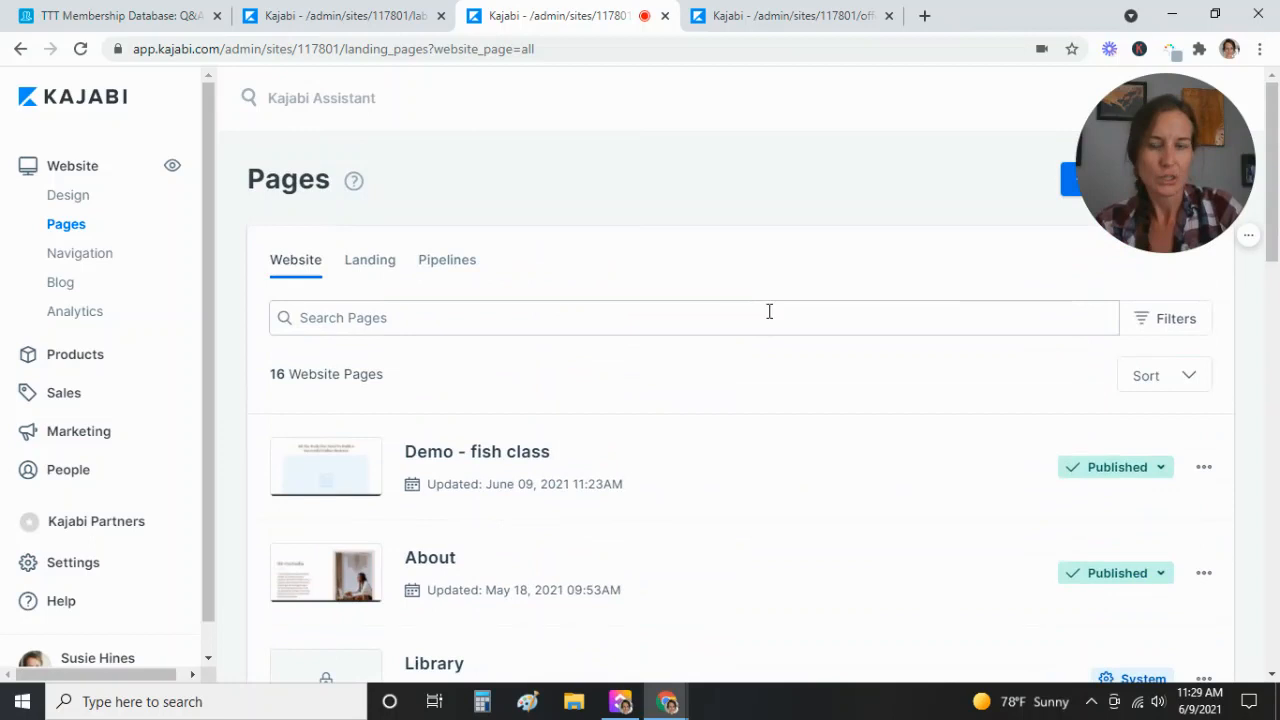
mouse_move(760, 312)
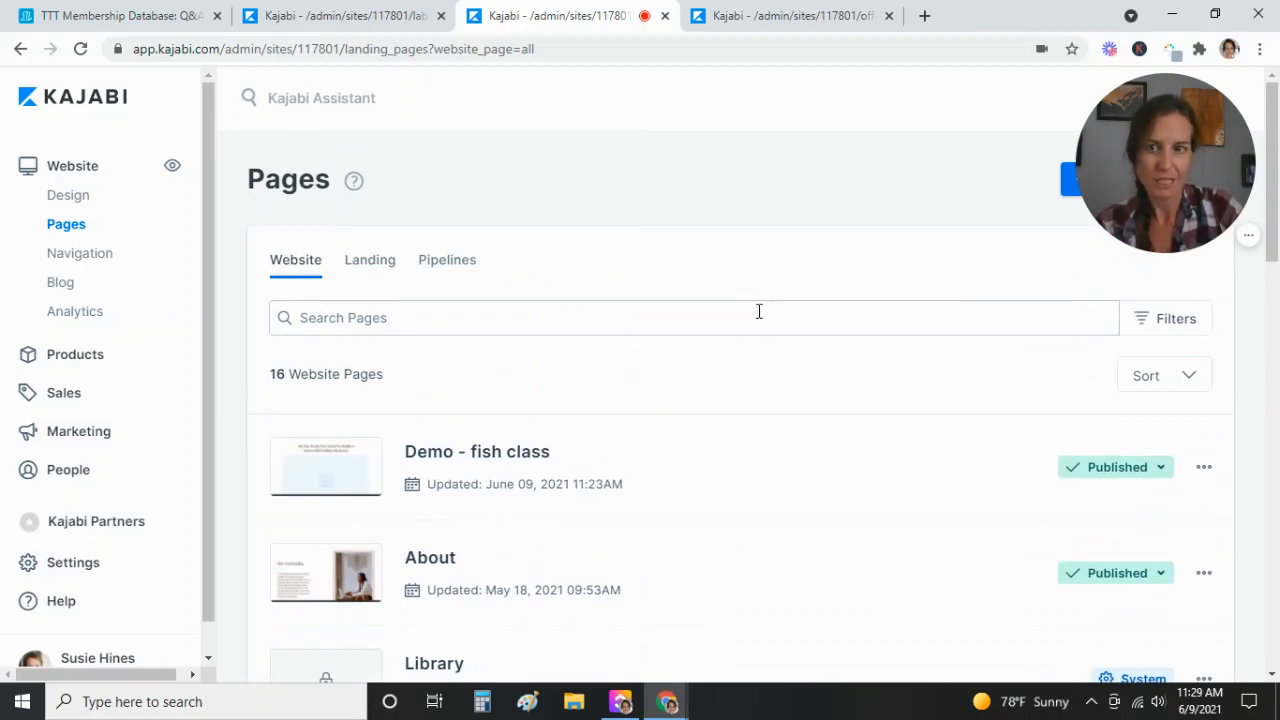
mouse_move(690, 374)
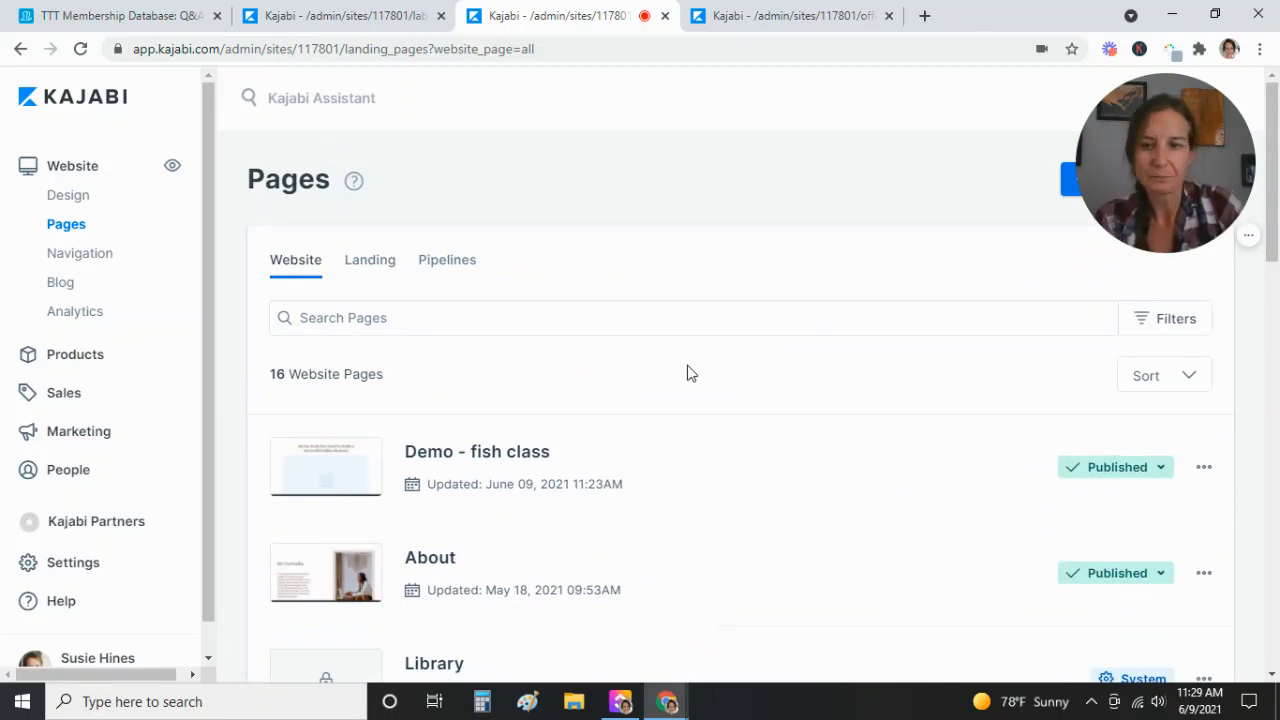
scroll(down, 3)
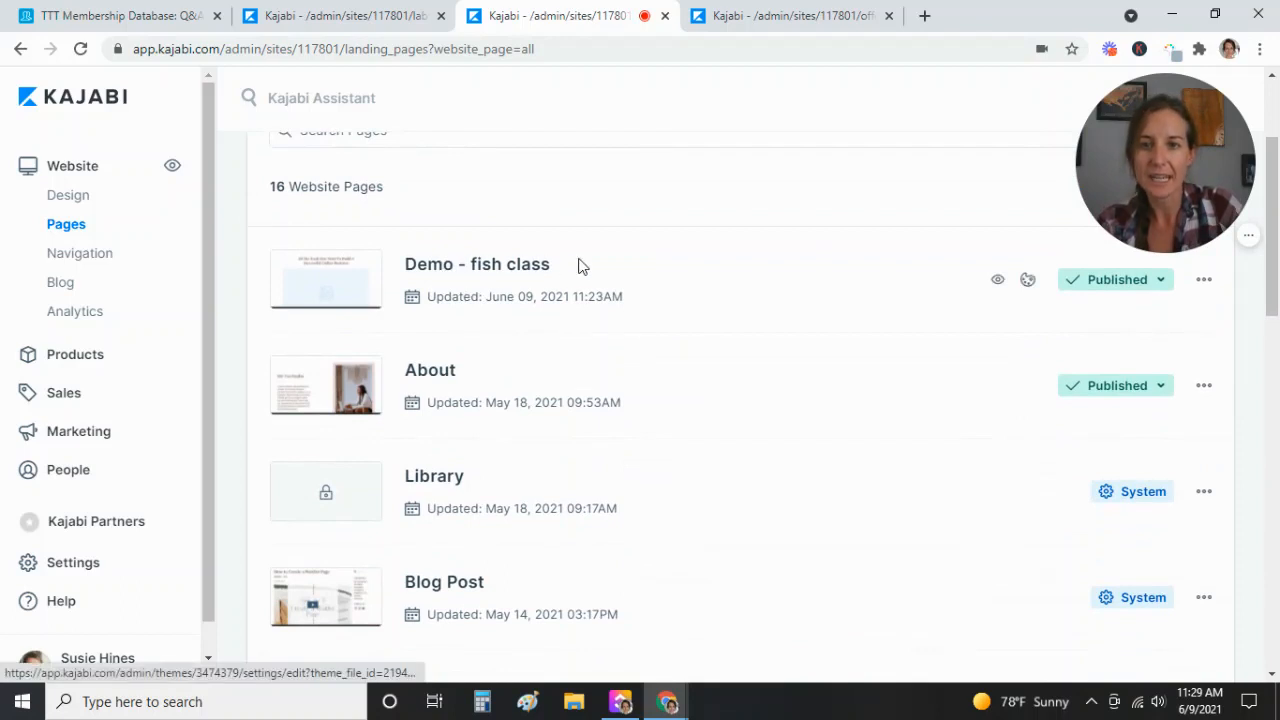
mouse_move(616, 304)
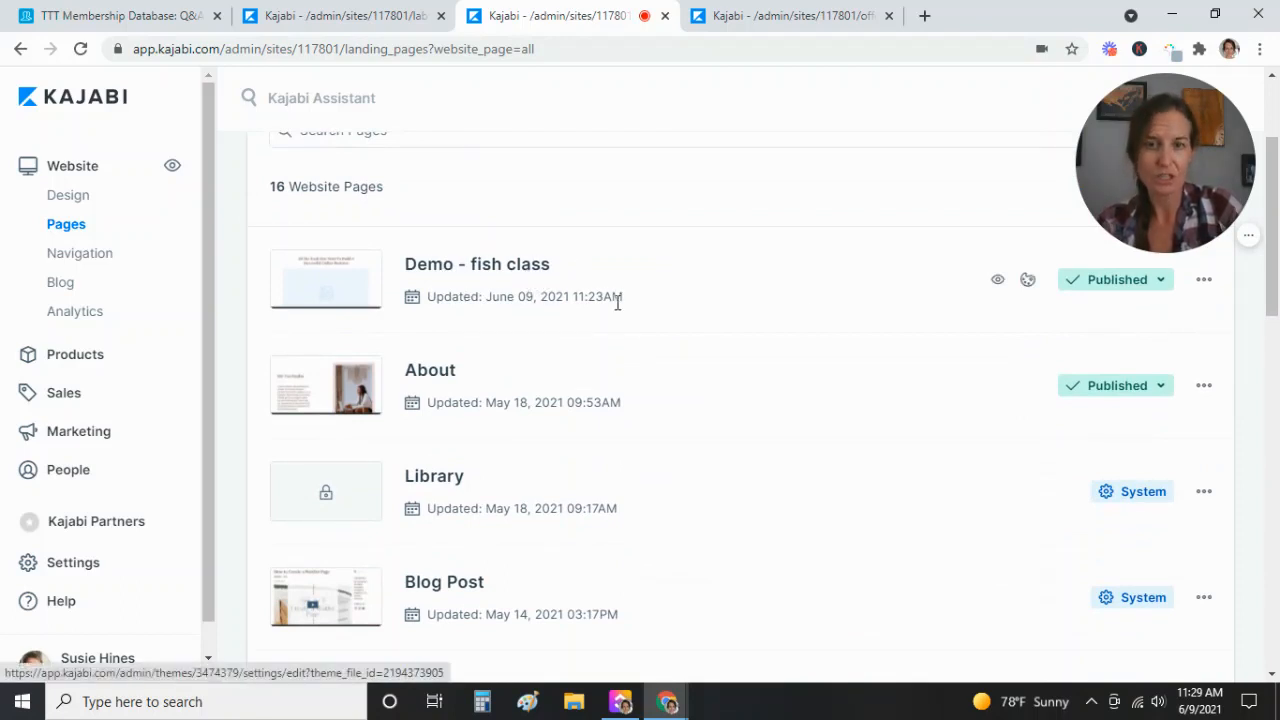
- Open Edit details for Demo - fish class and review its Published status and Member Visibility
click(1204, 280)
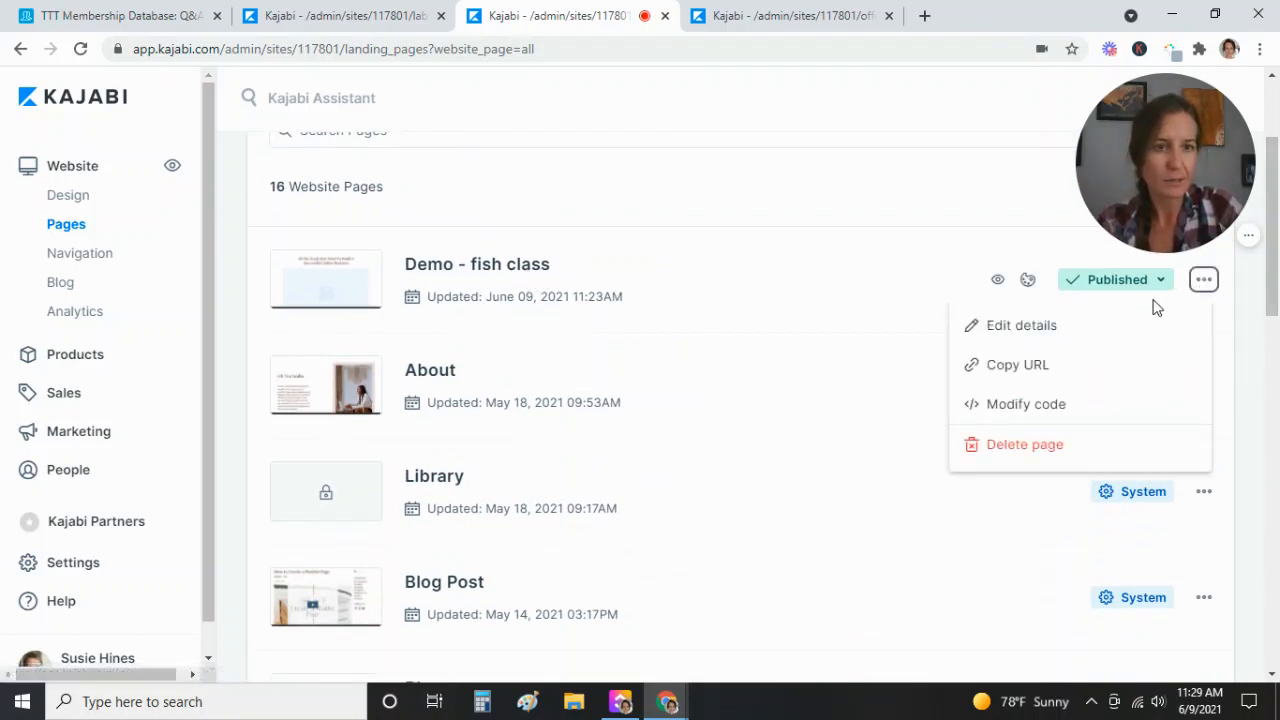
mouse_move(1020, 324)
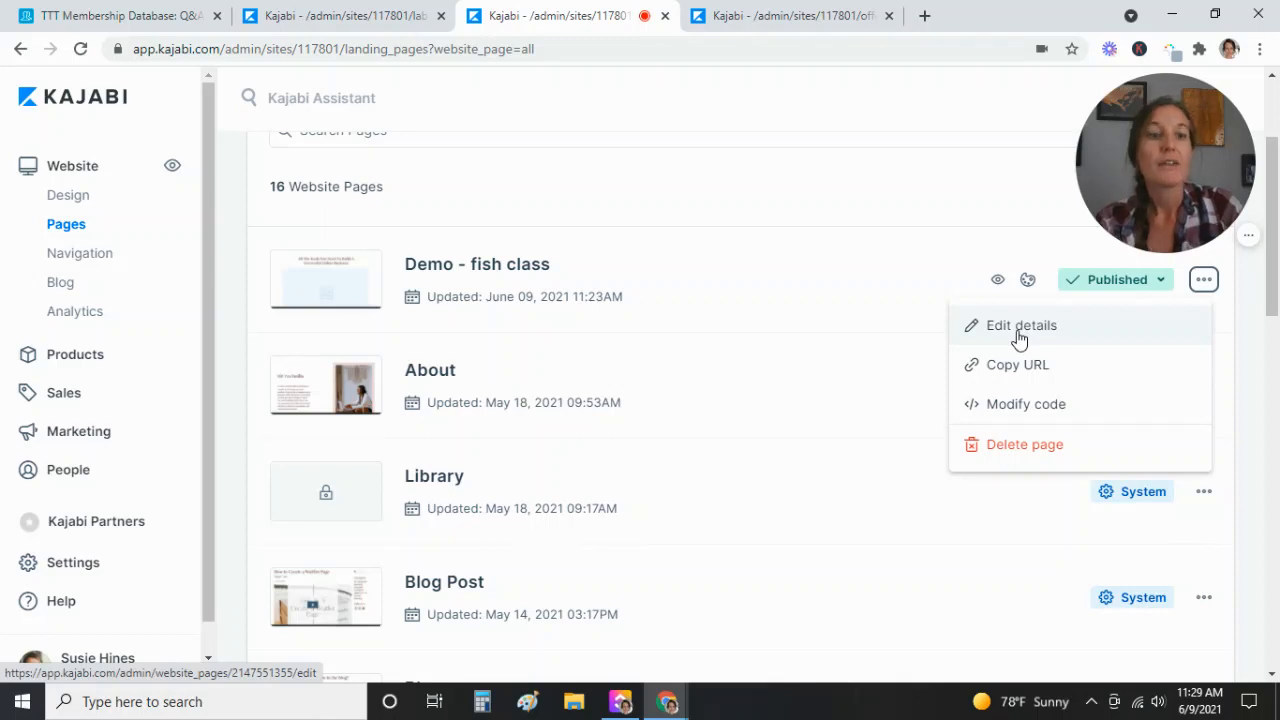
click(1020, 324)
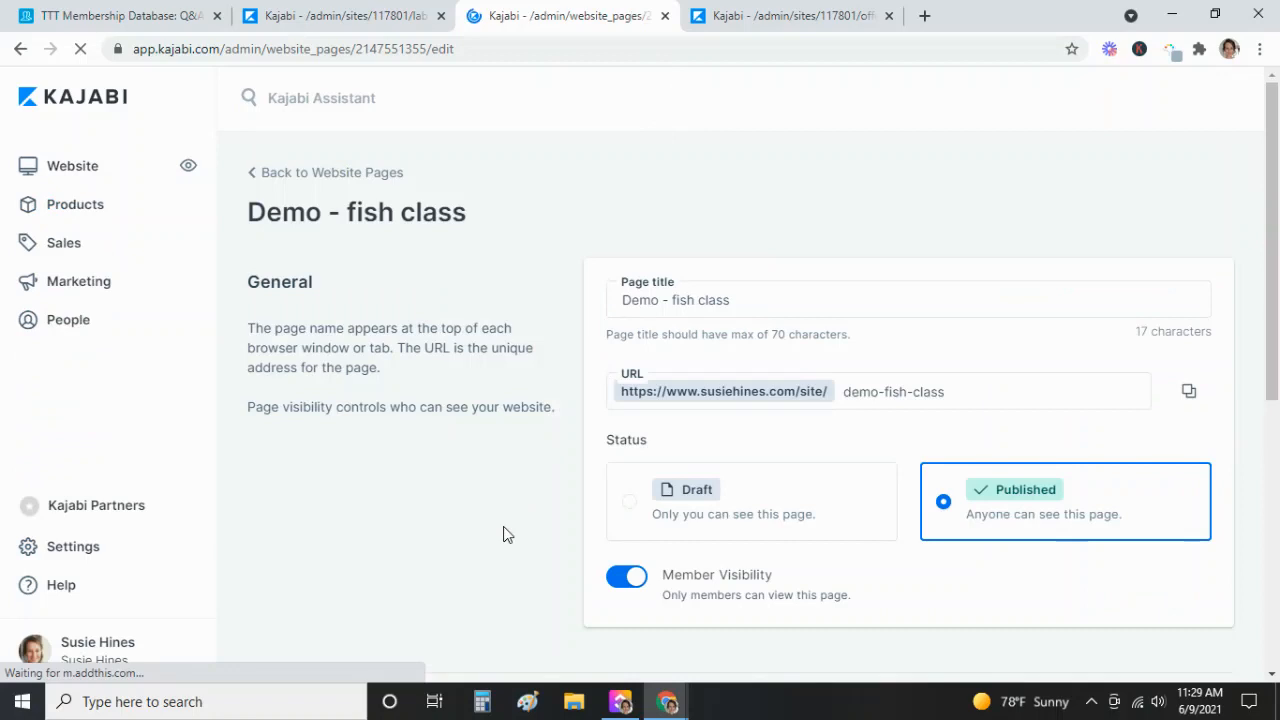
scroll(down, 3)
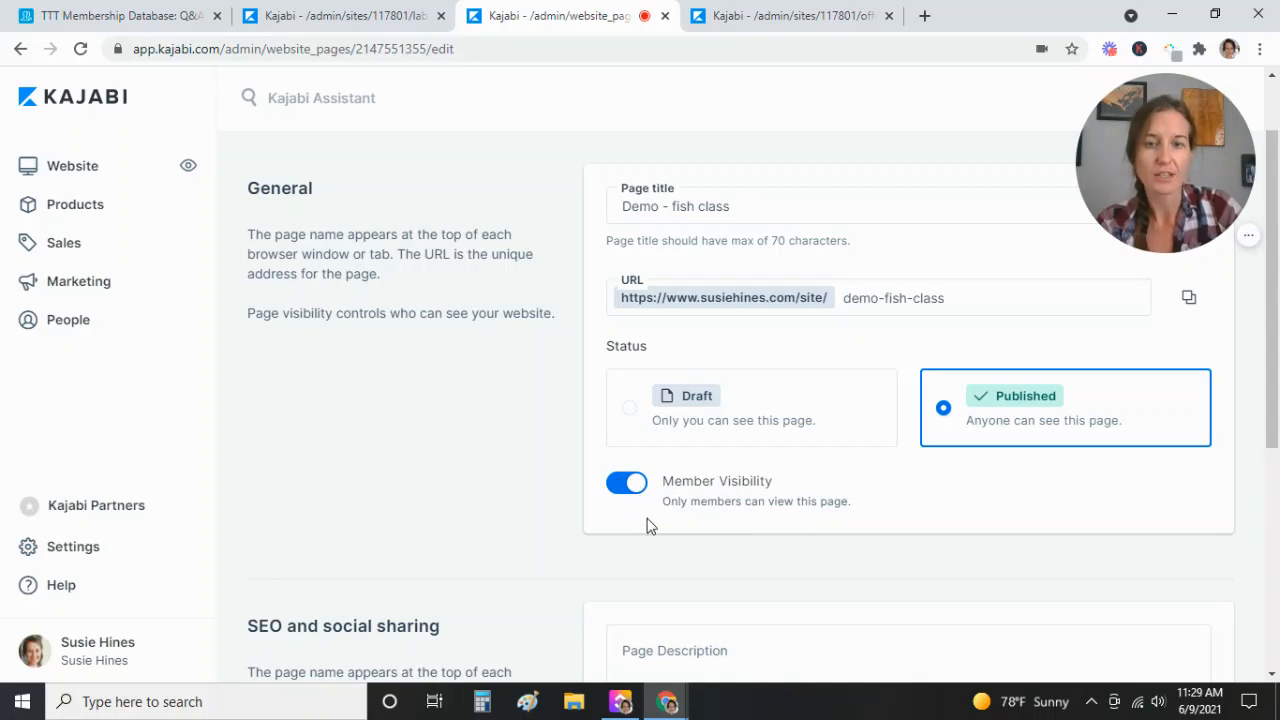
mouse_move(968, 600)
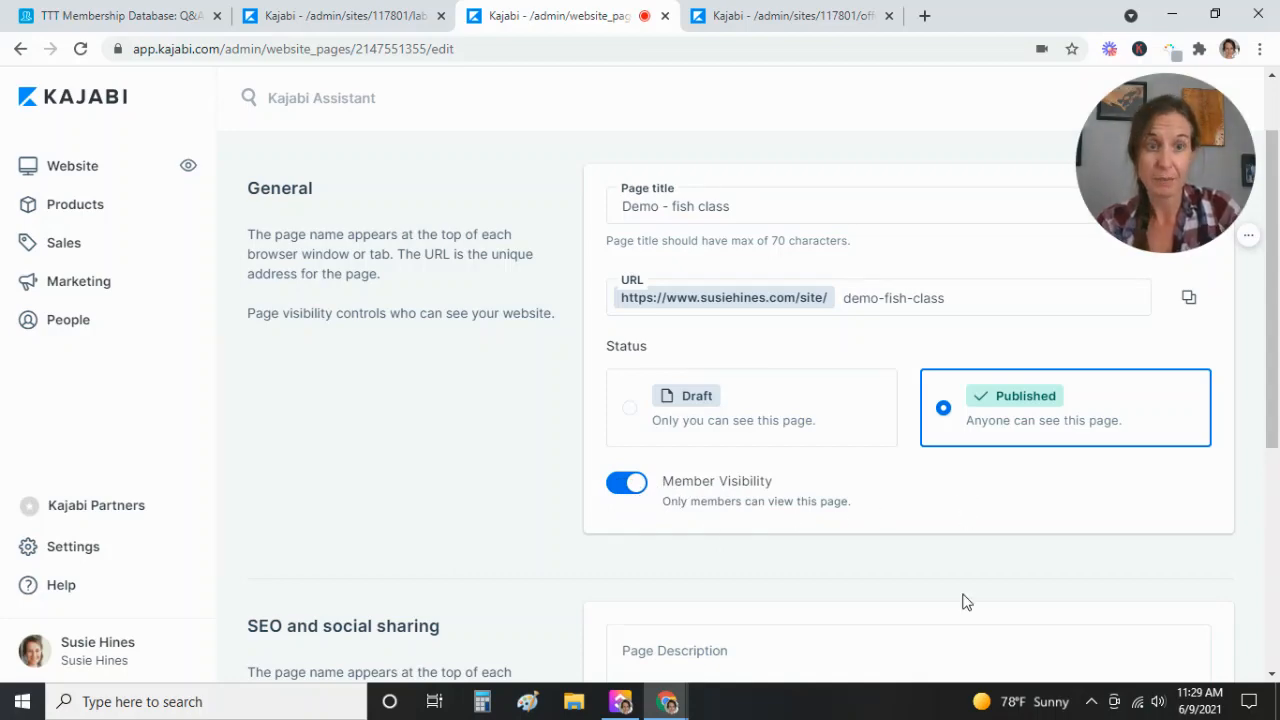
scroll(down, 3)
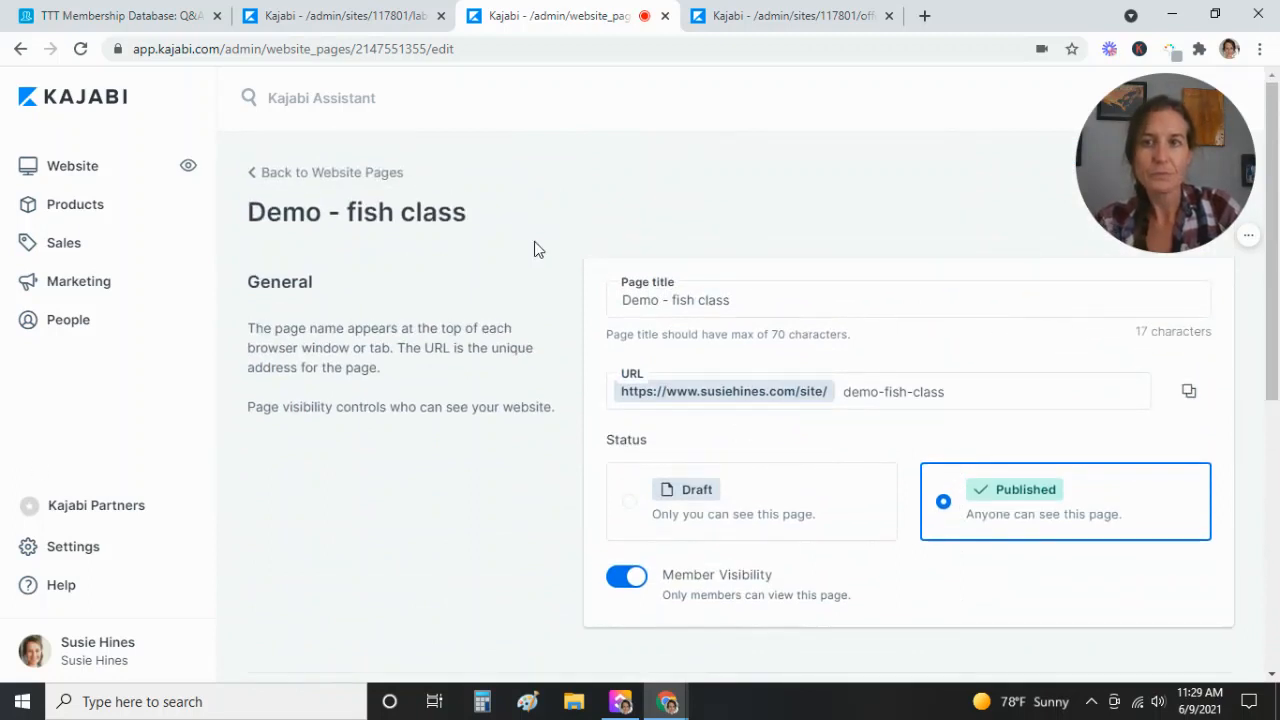
mouse_move(324, 172)
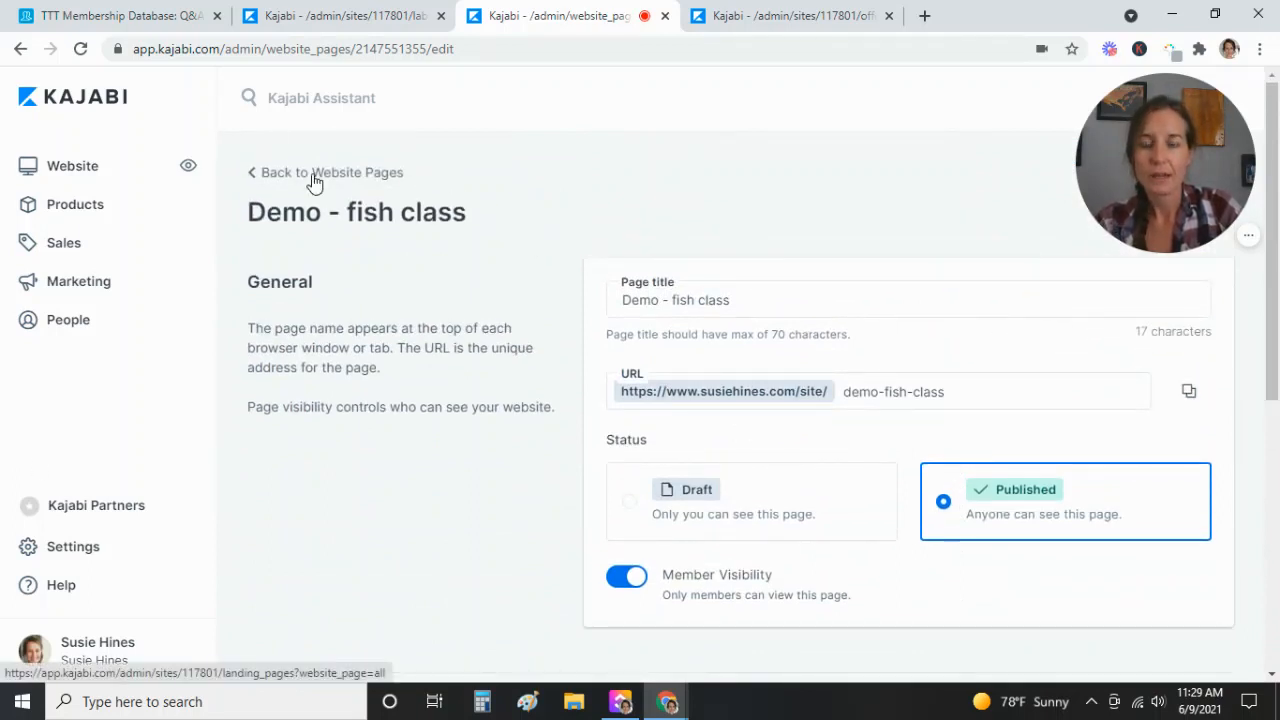
- Return to website pages, then reach the Sales > Offers list showing the $50 Fish class offer
click(330, 172)
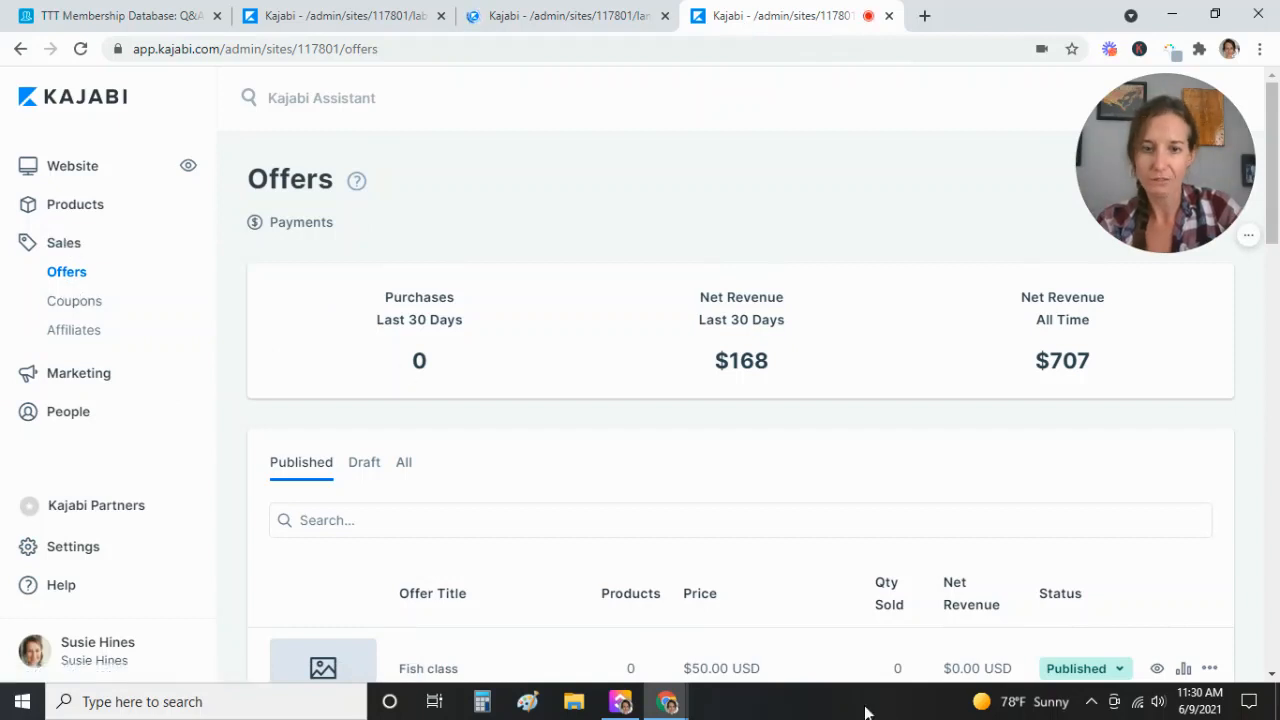
scroll(down, 3)
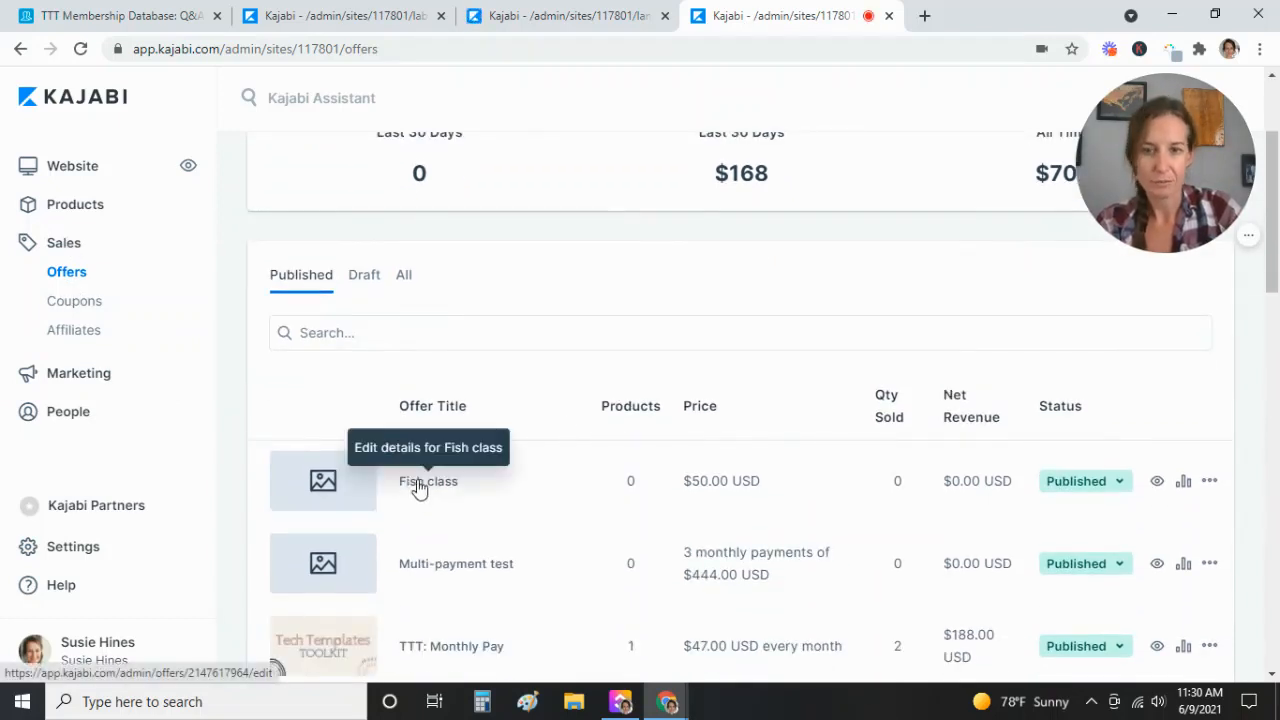
- Open the Fish class offer for editing and scroll to its automations section
click(428, 480)
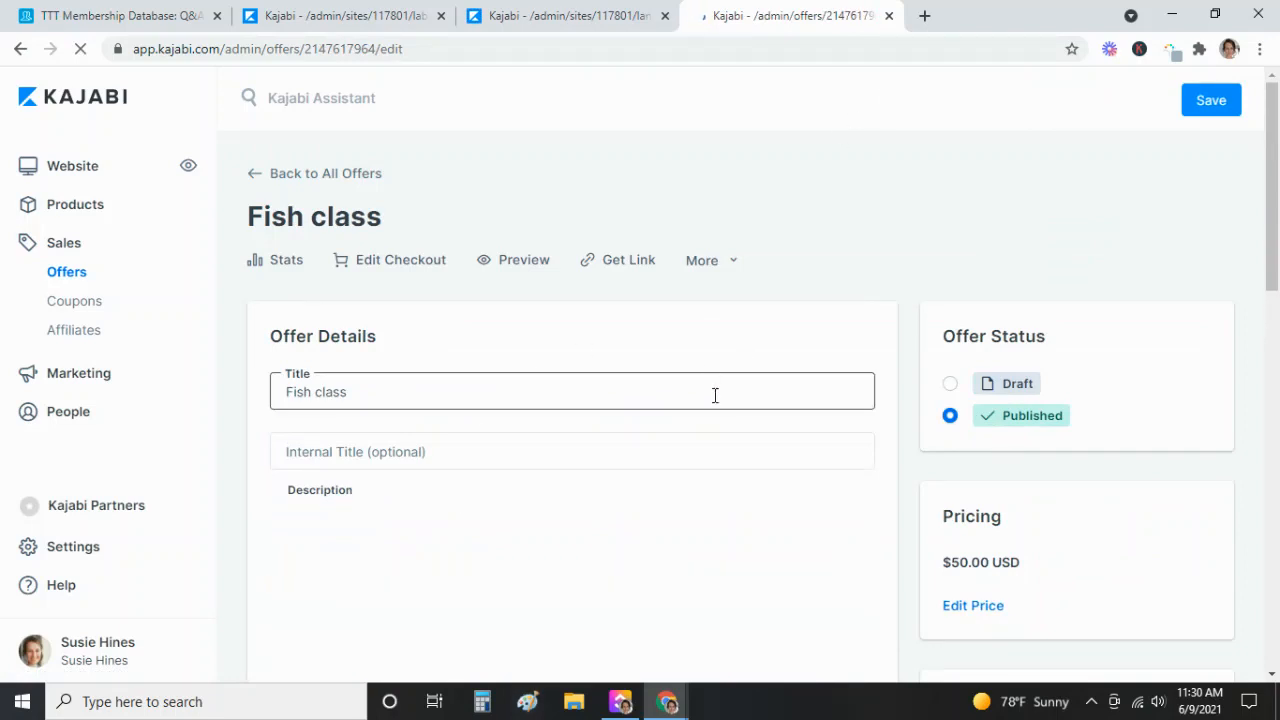
scroll(down, 3)
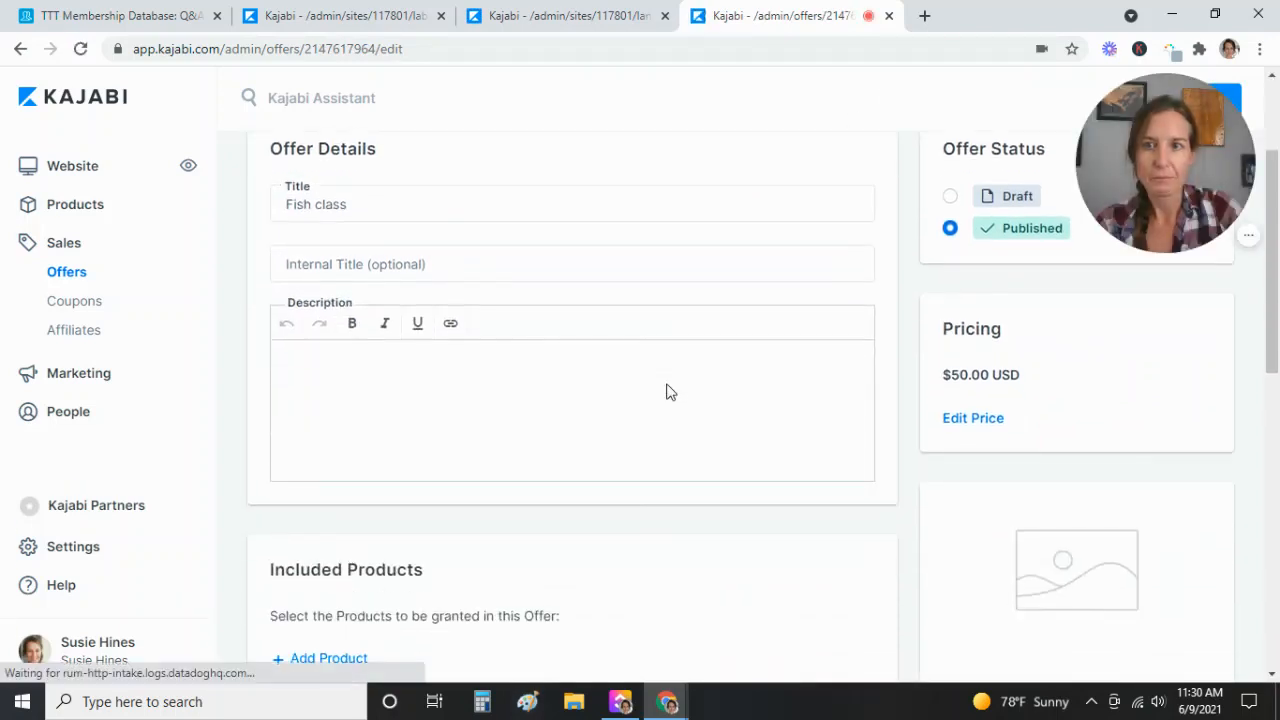
scroll(down, 3)
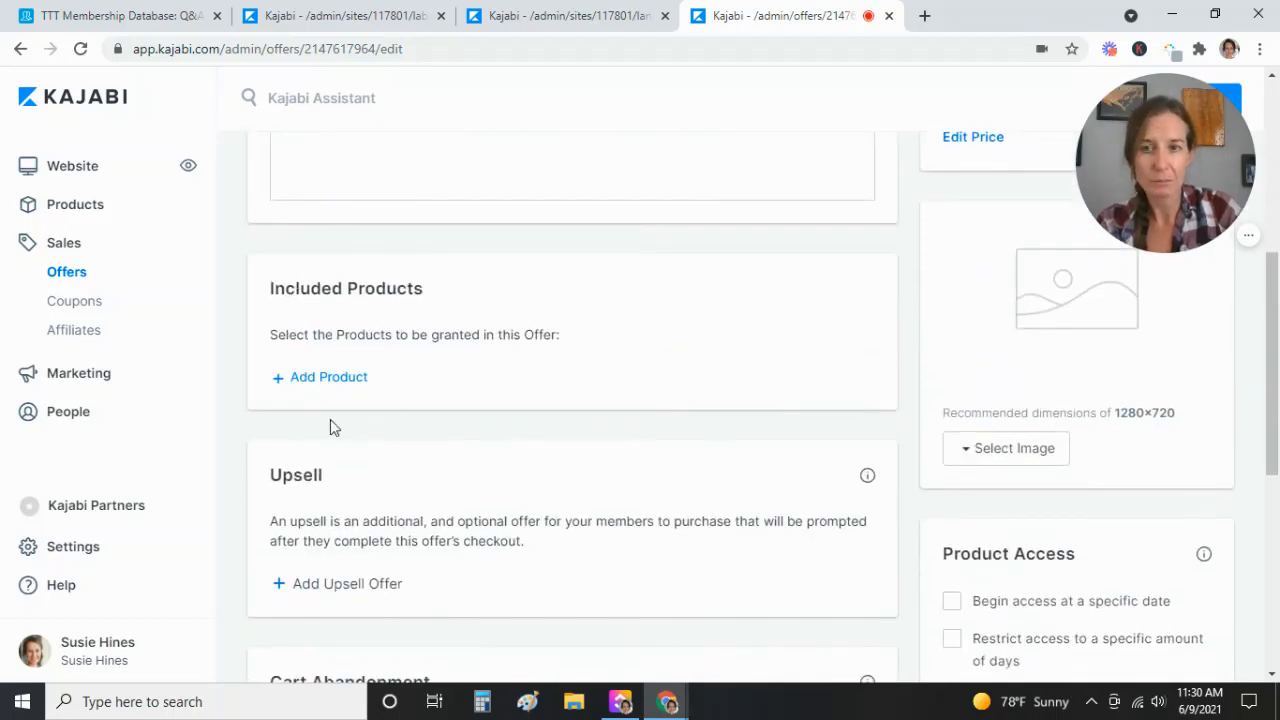
mouse_move(344, 418)
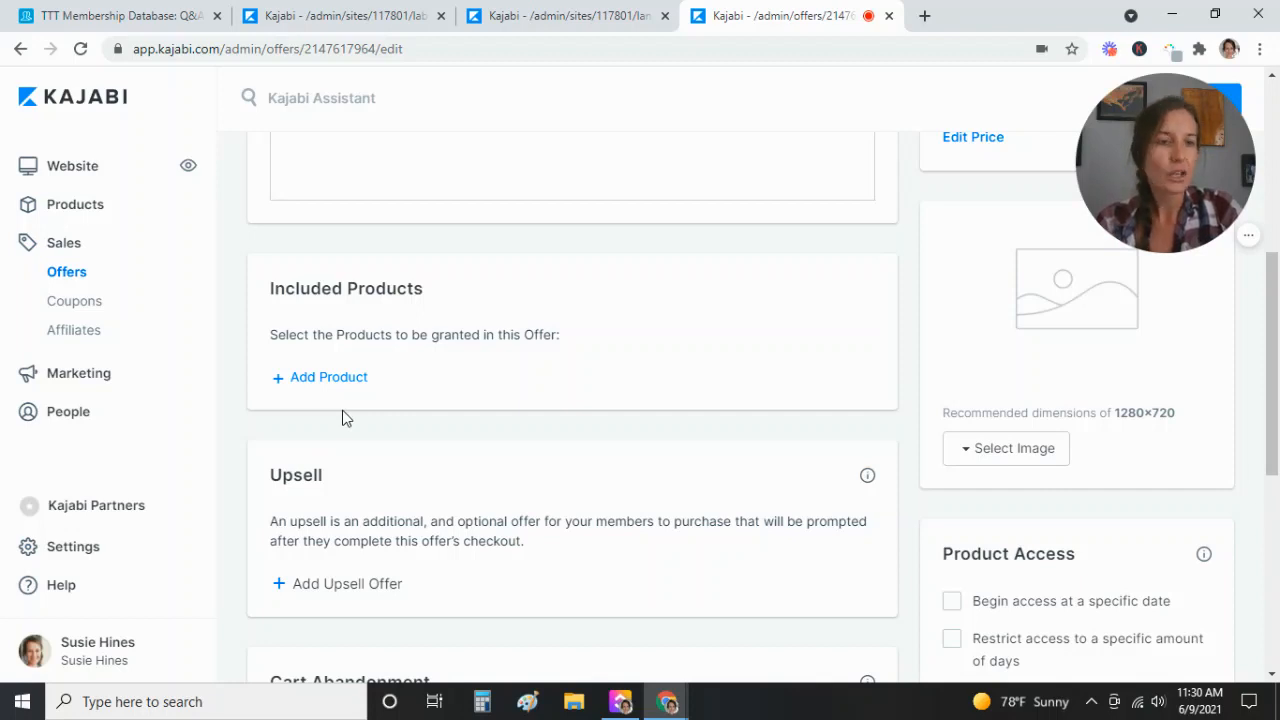
mouse_move(304, 398)
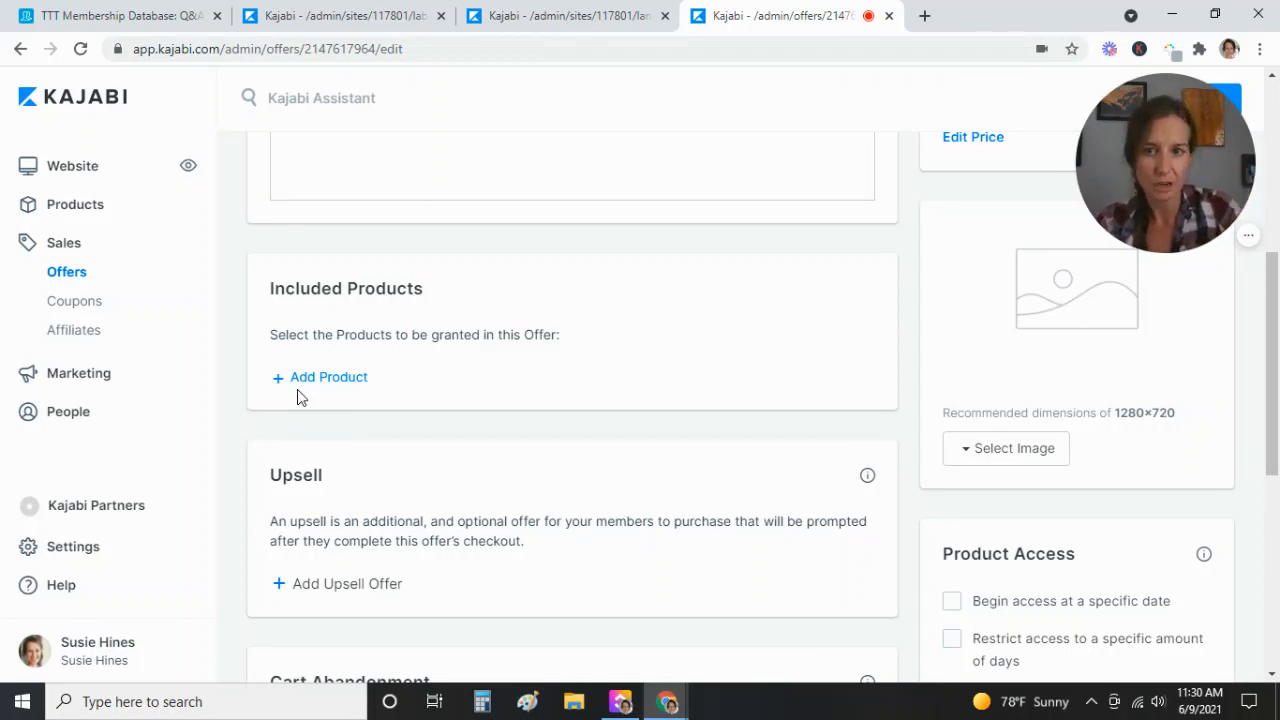
scroll(up, 3)
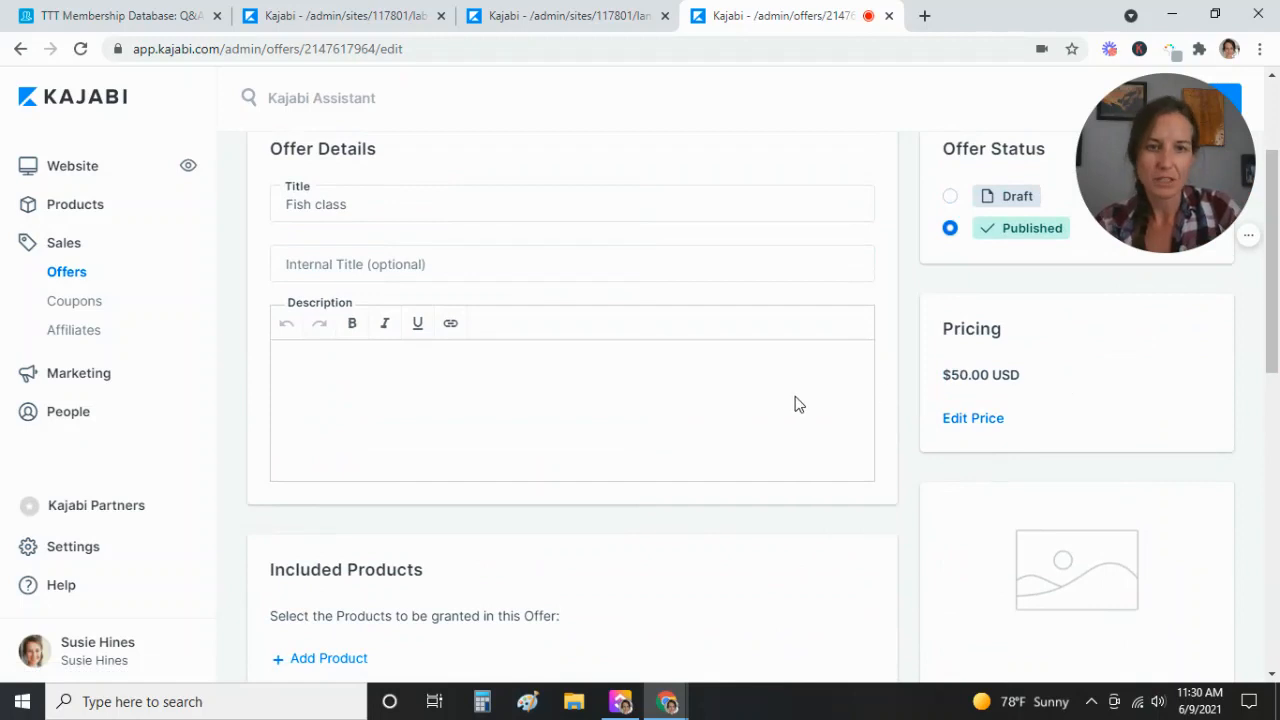
scroll(down, 3)
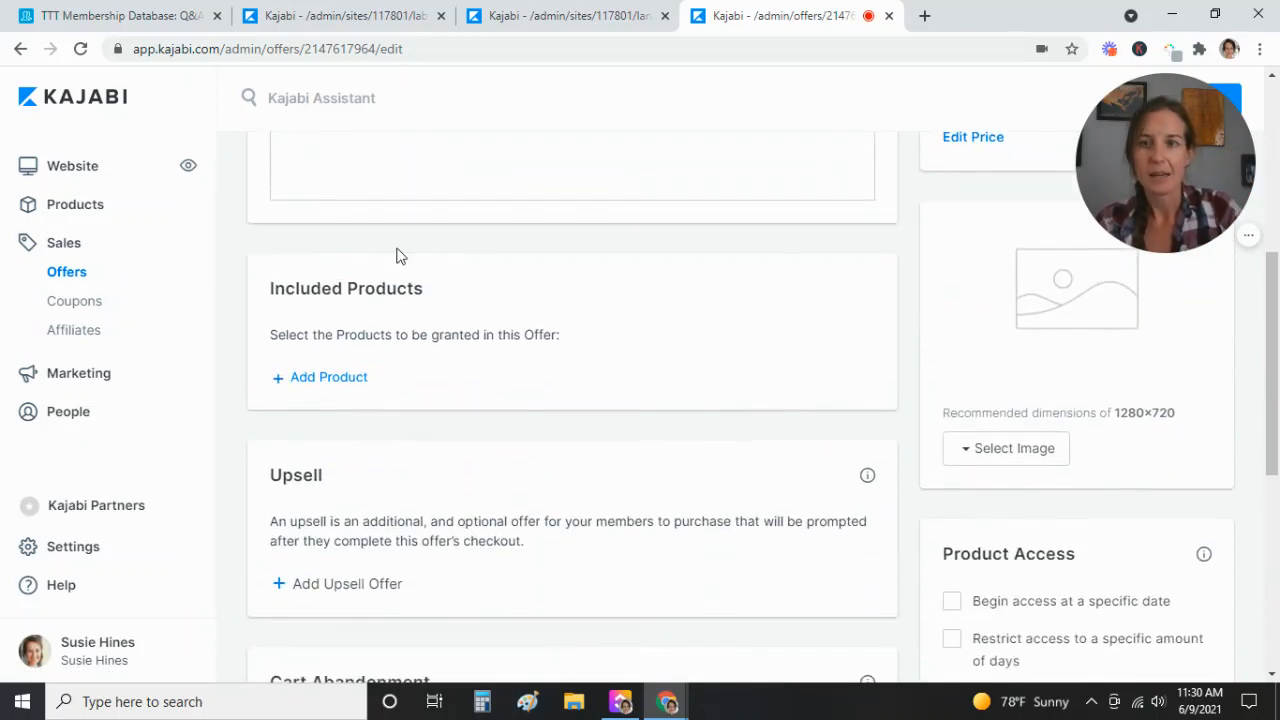
scroll(down, 3)
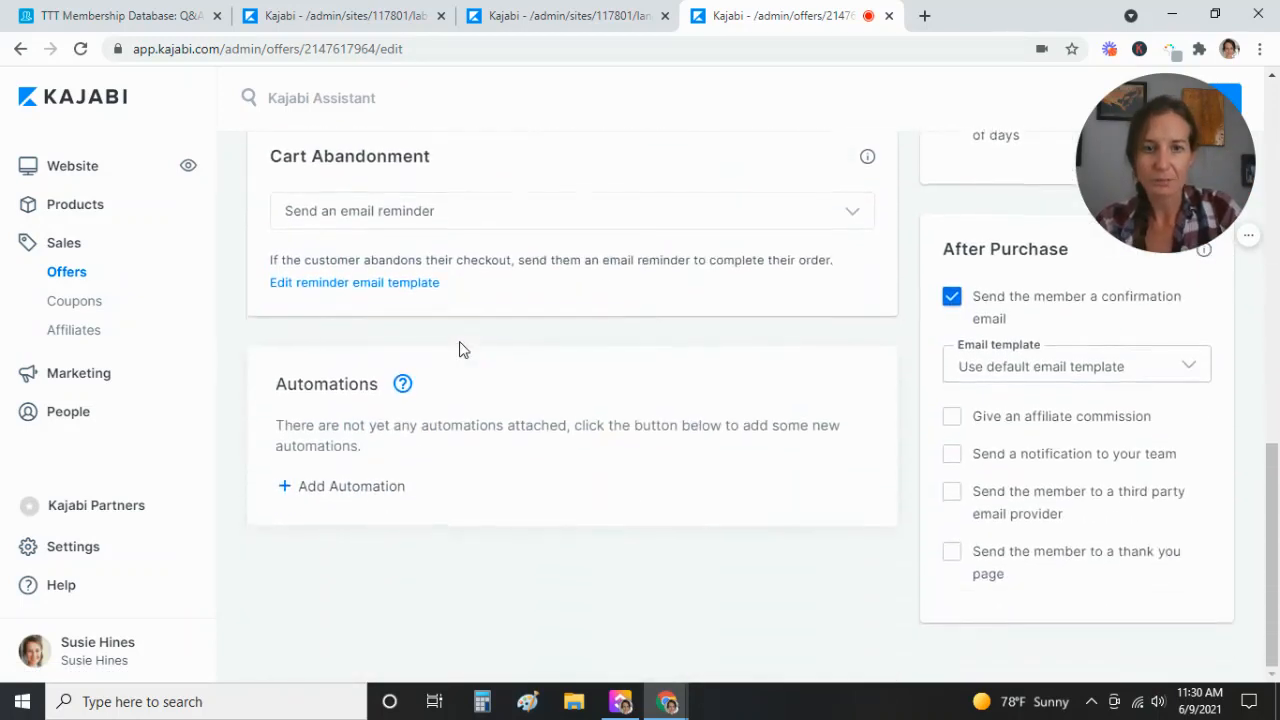
mouse_move(400, 248)
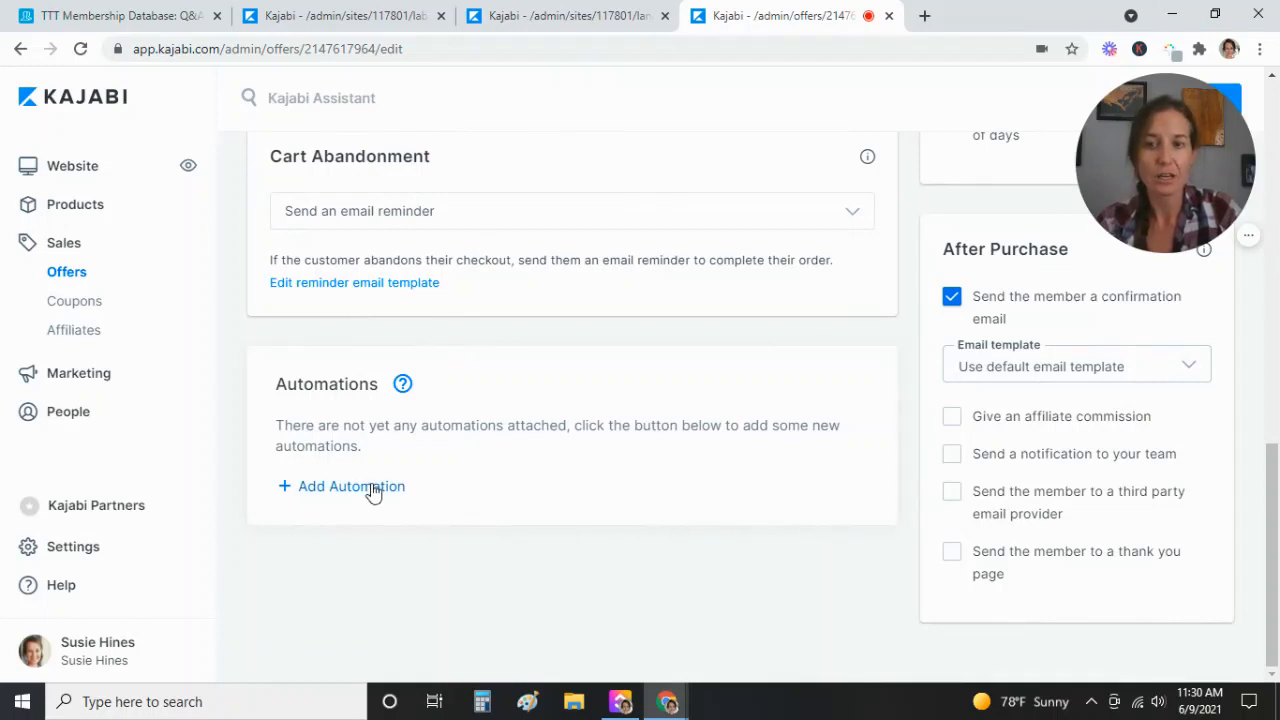
mouse_move(352, 486)
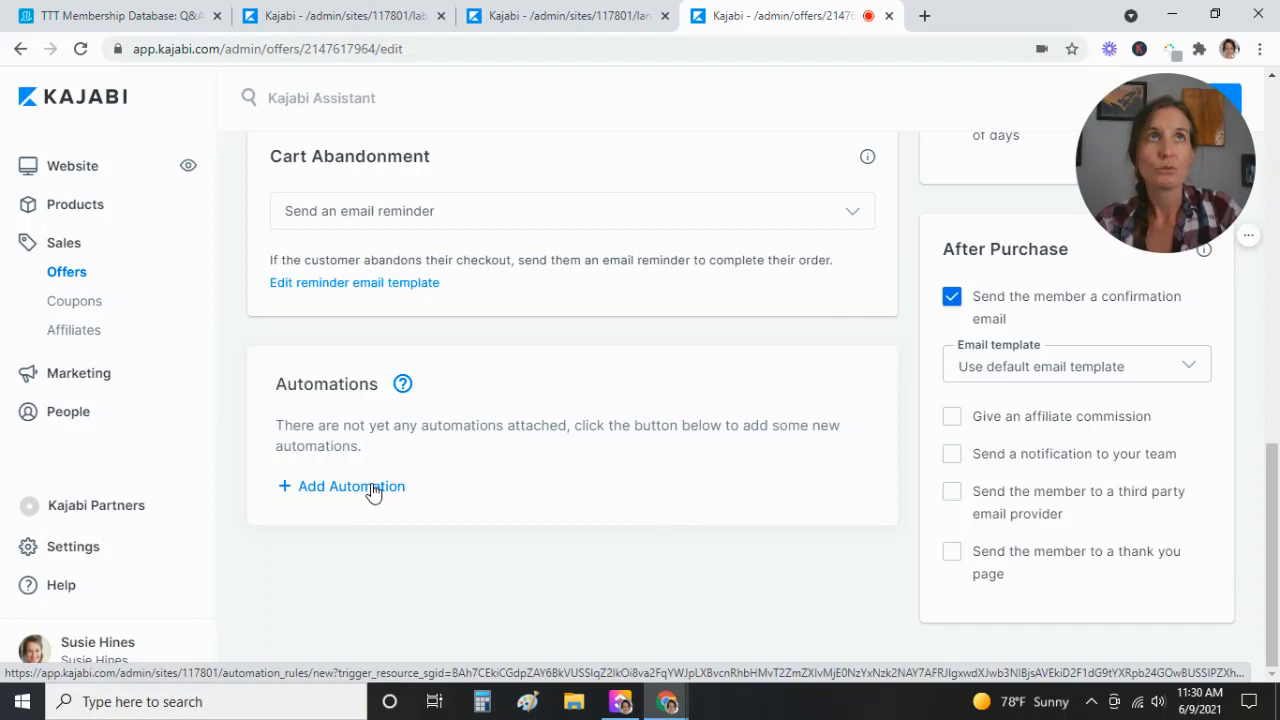
- Start a new automation triggered by purchasing Fish class and review the available THEN actions
click(352, 486)
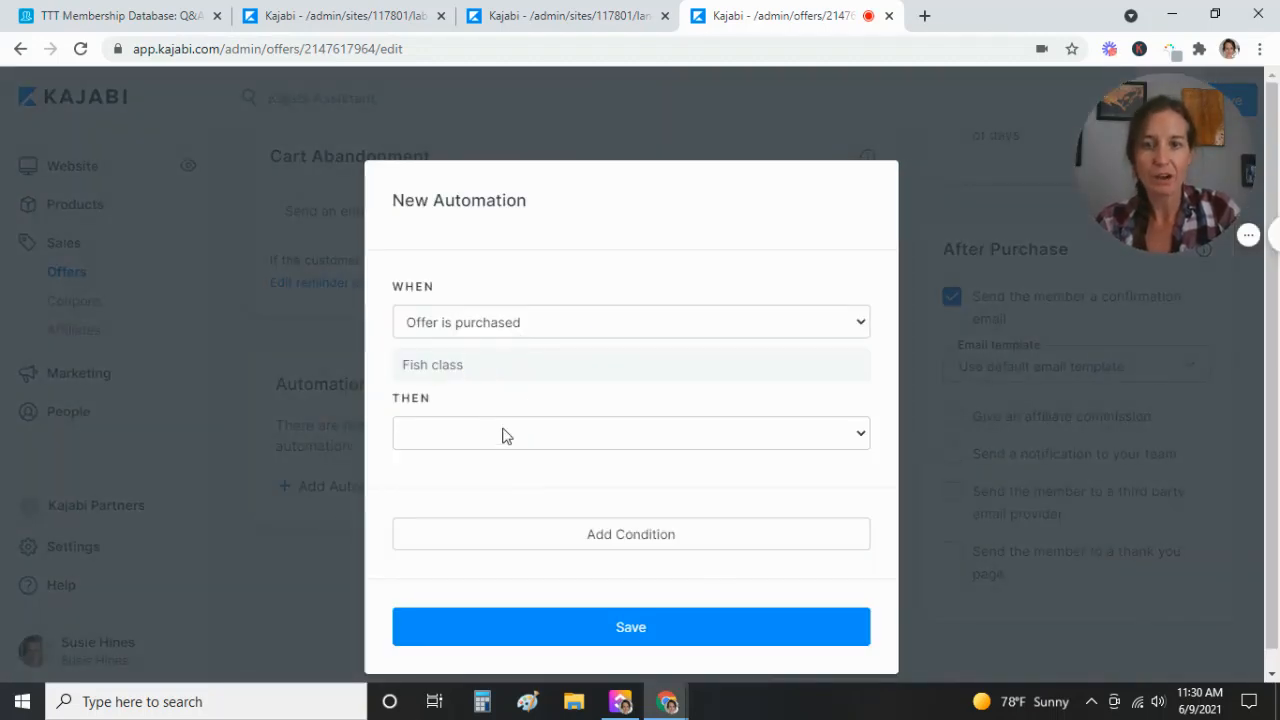
click(630, 432)
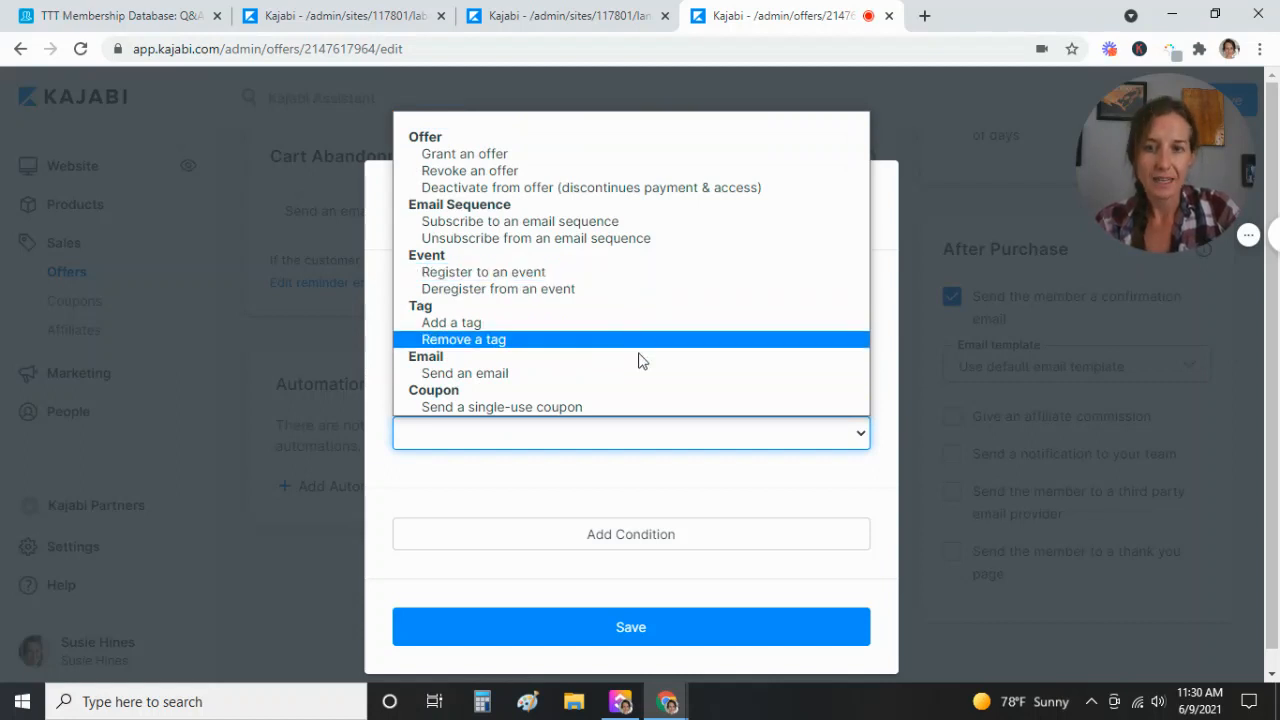
mouse_move(652, 388)
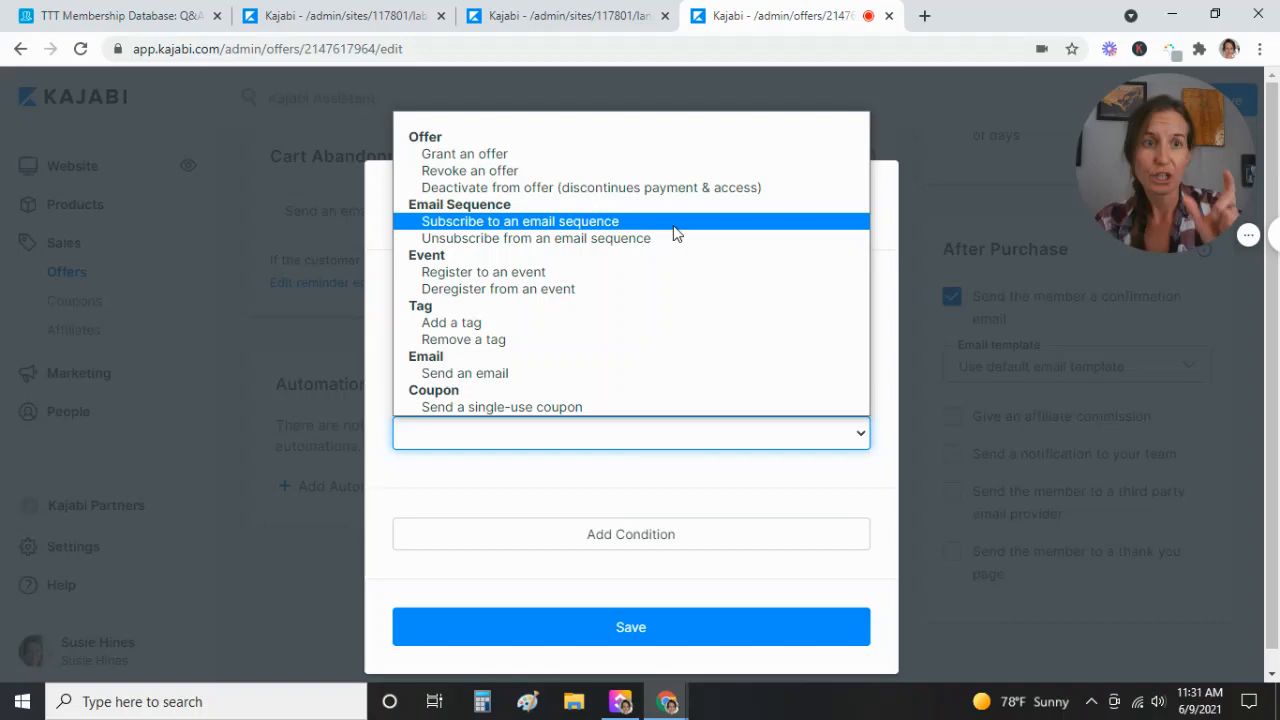
mouse_move(624, 188)
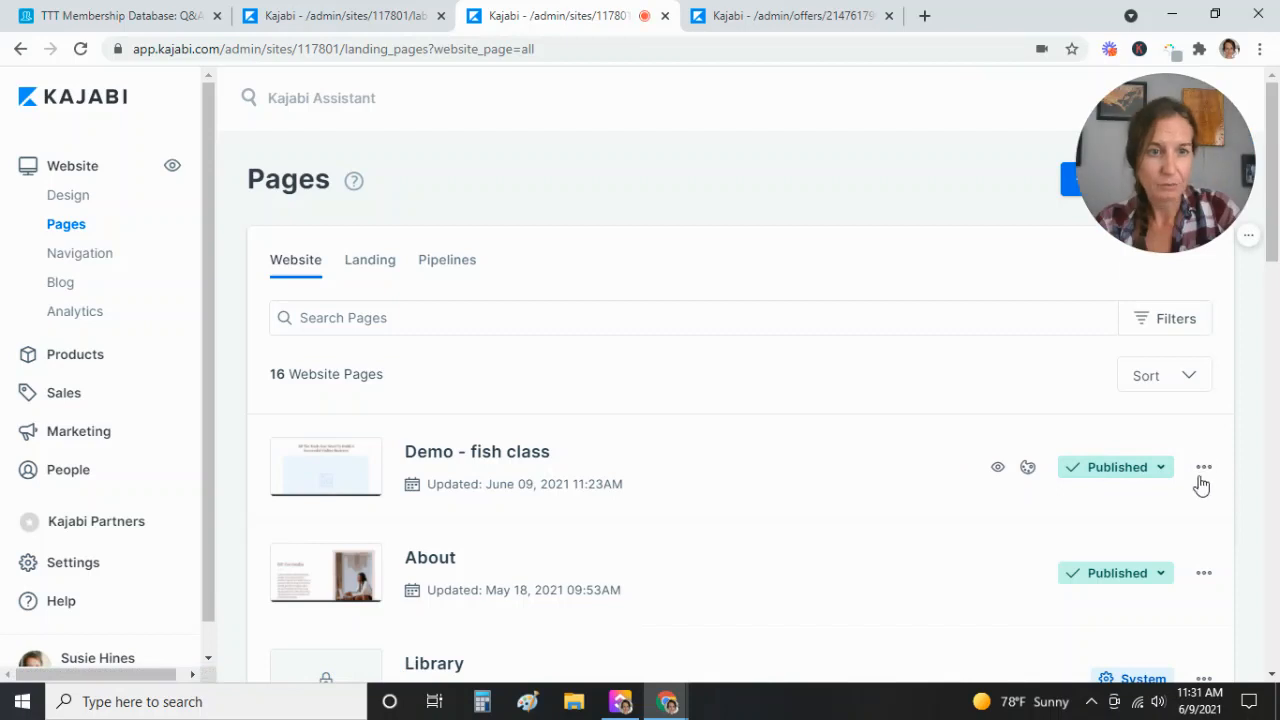
- Copy the URL of the Demo - fish class page from its row menu
click(1204, 468)
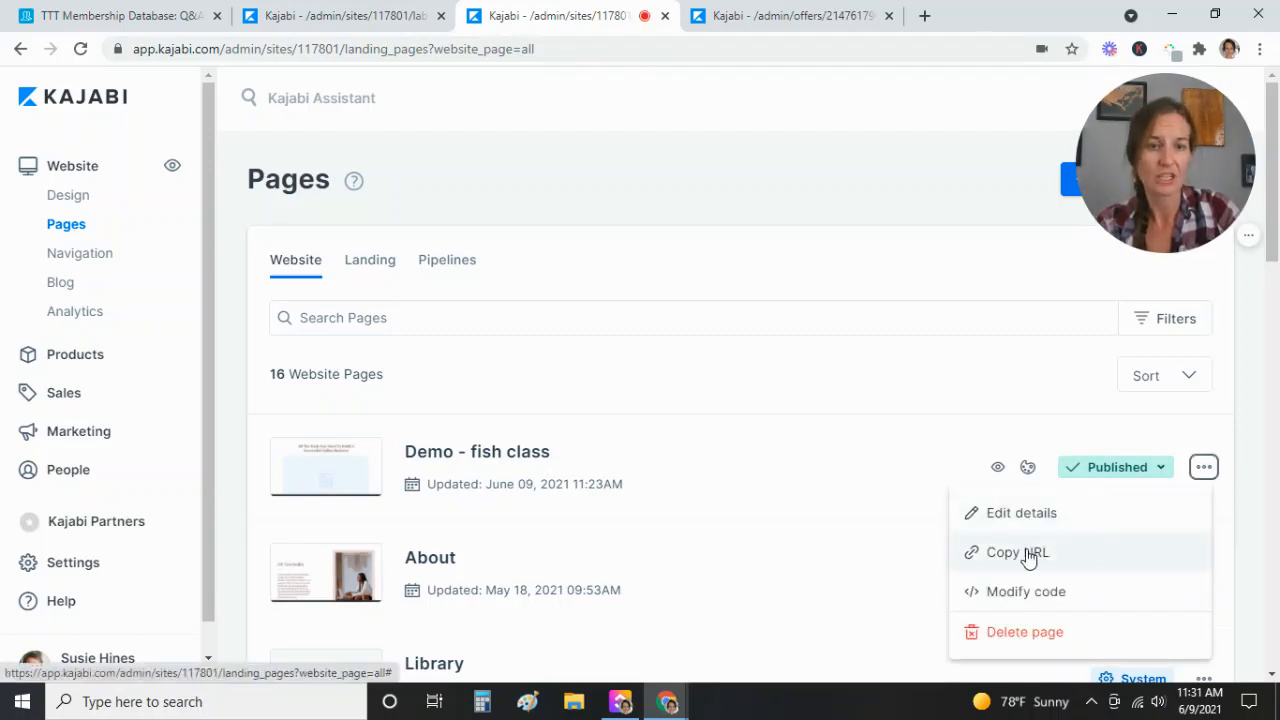
click(1016, 552)
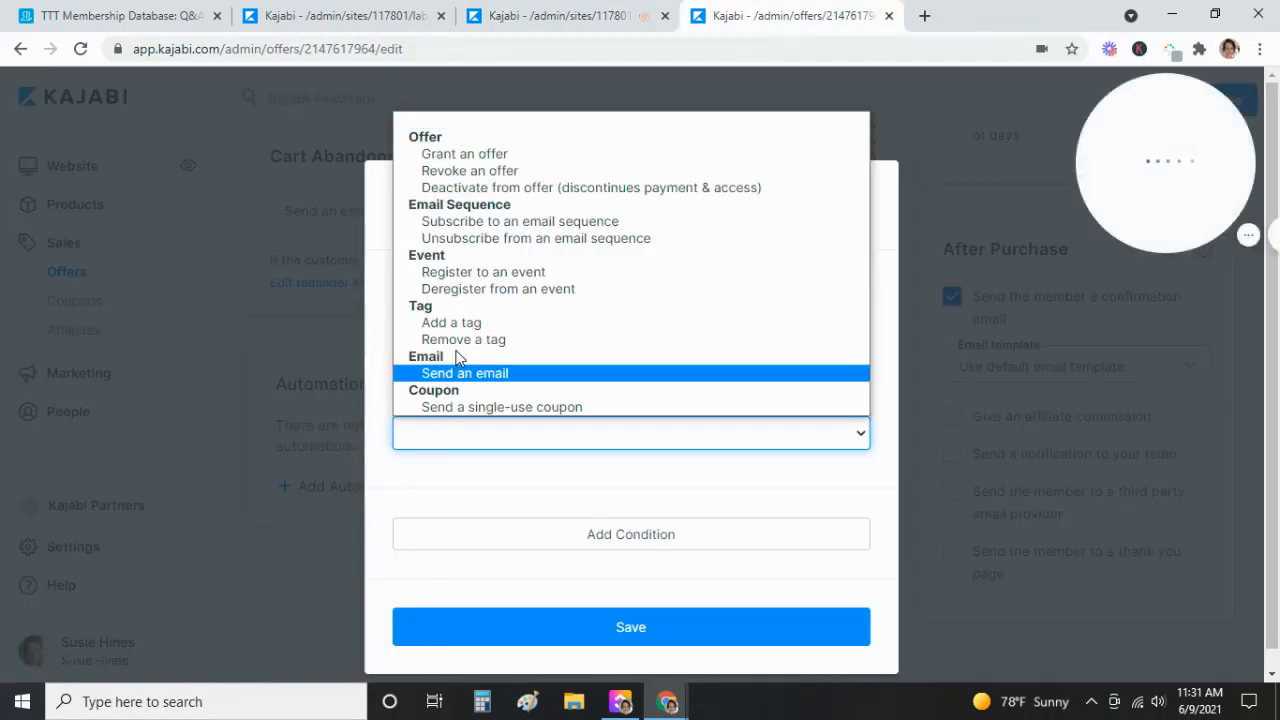
click(464, 374)
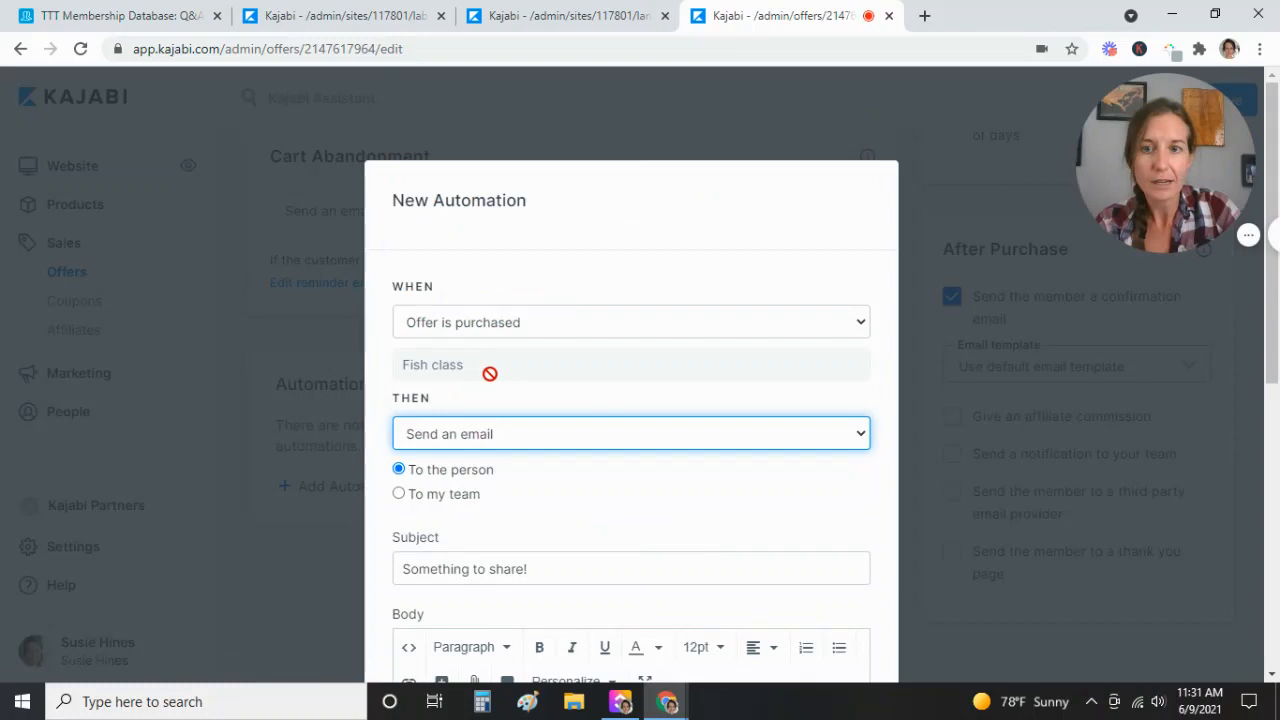
scroll(down, 3)
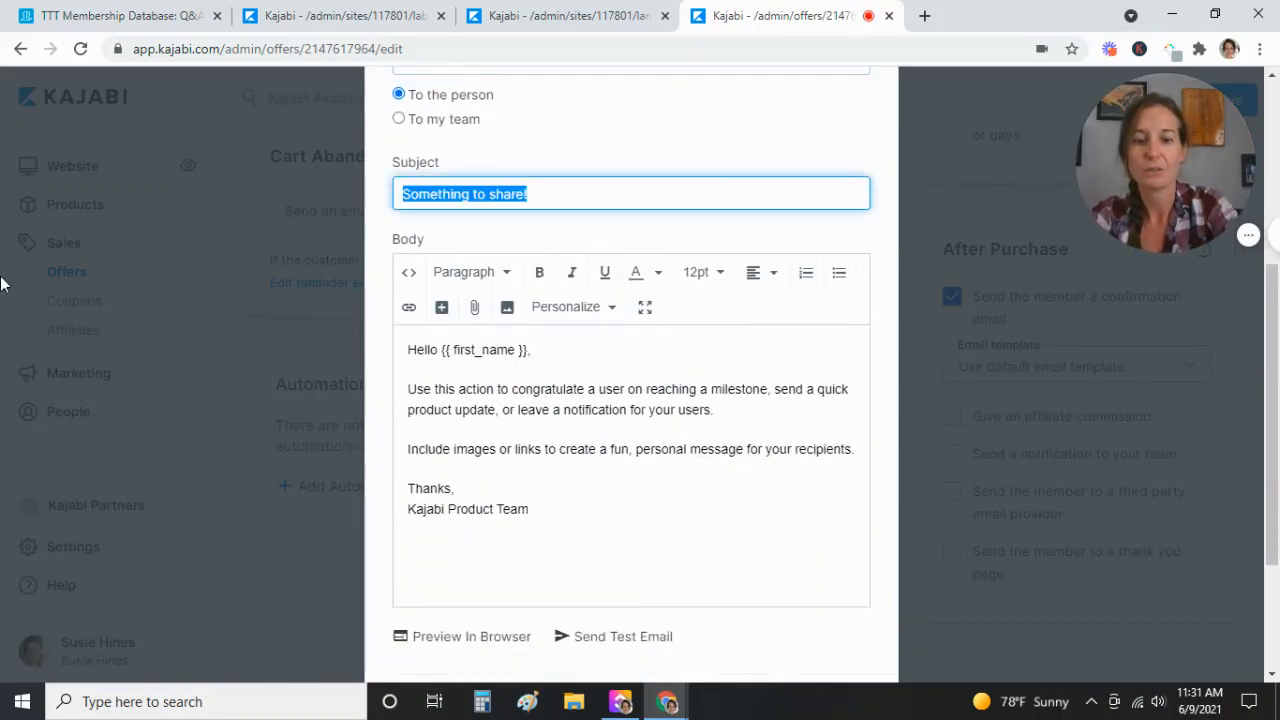
text(Link to fish class)
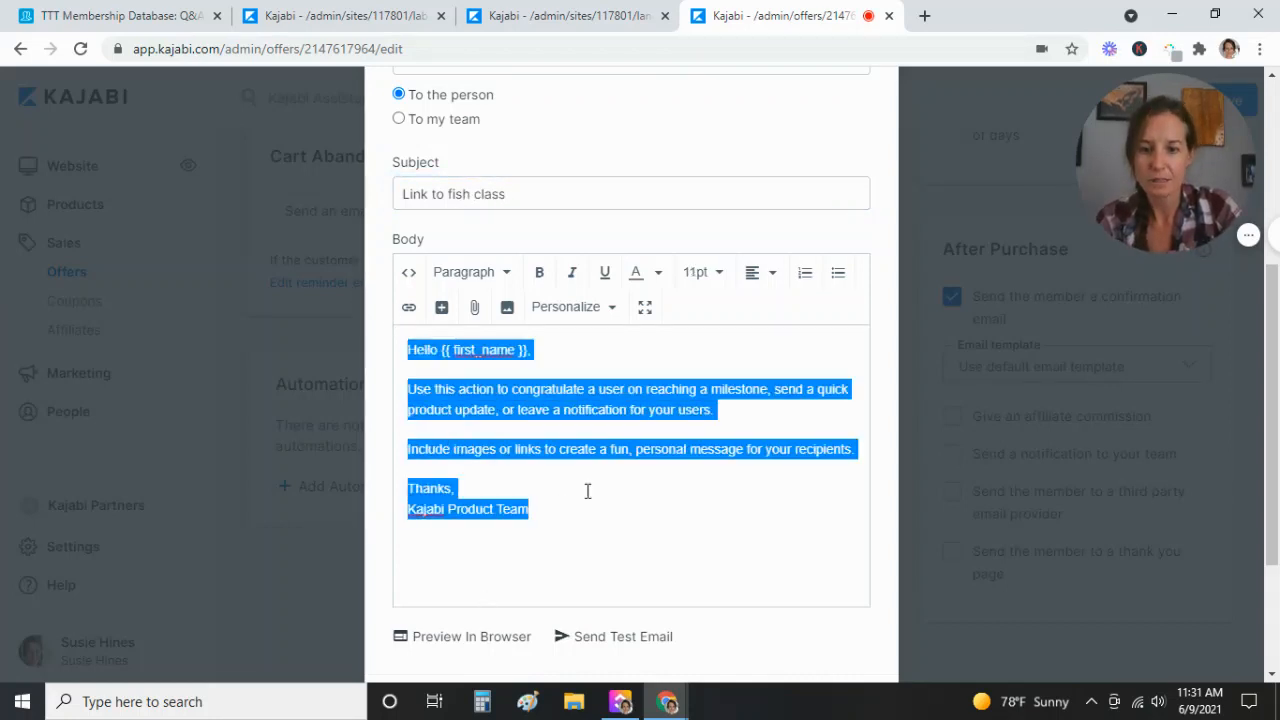
text(https://www.susiehines.com/site/demo-fish-class)
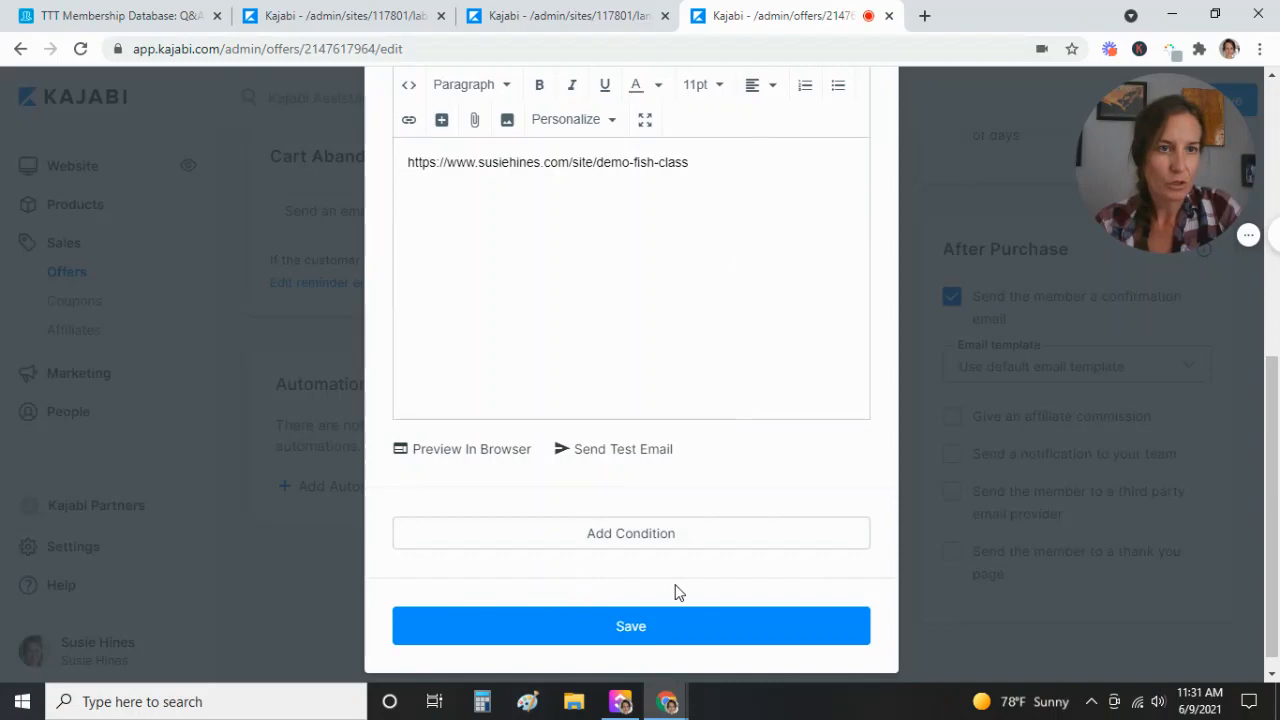
click(630, 626)
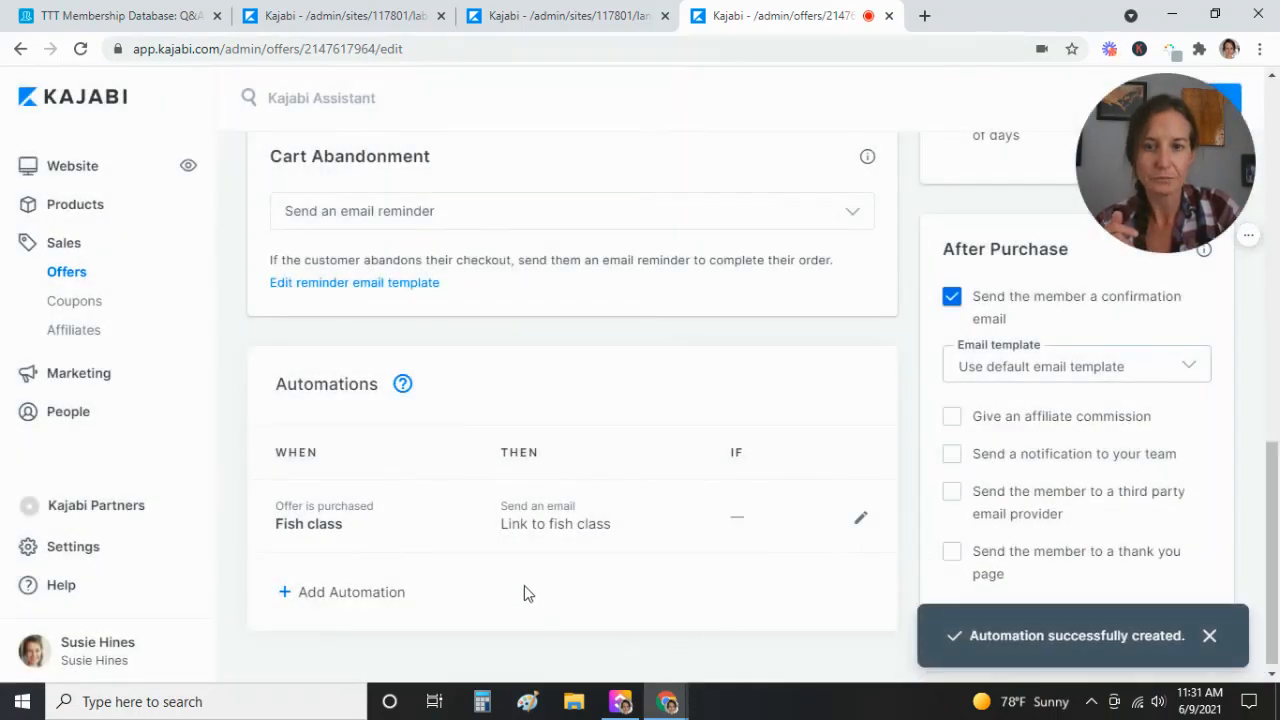
mouse_move(322, 524)
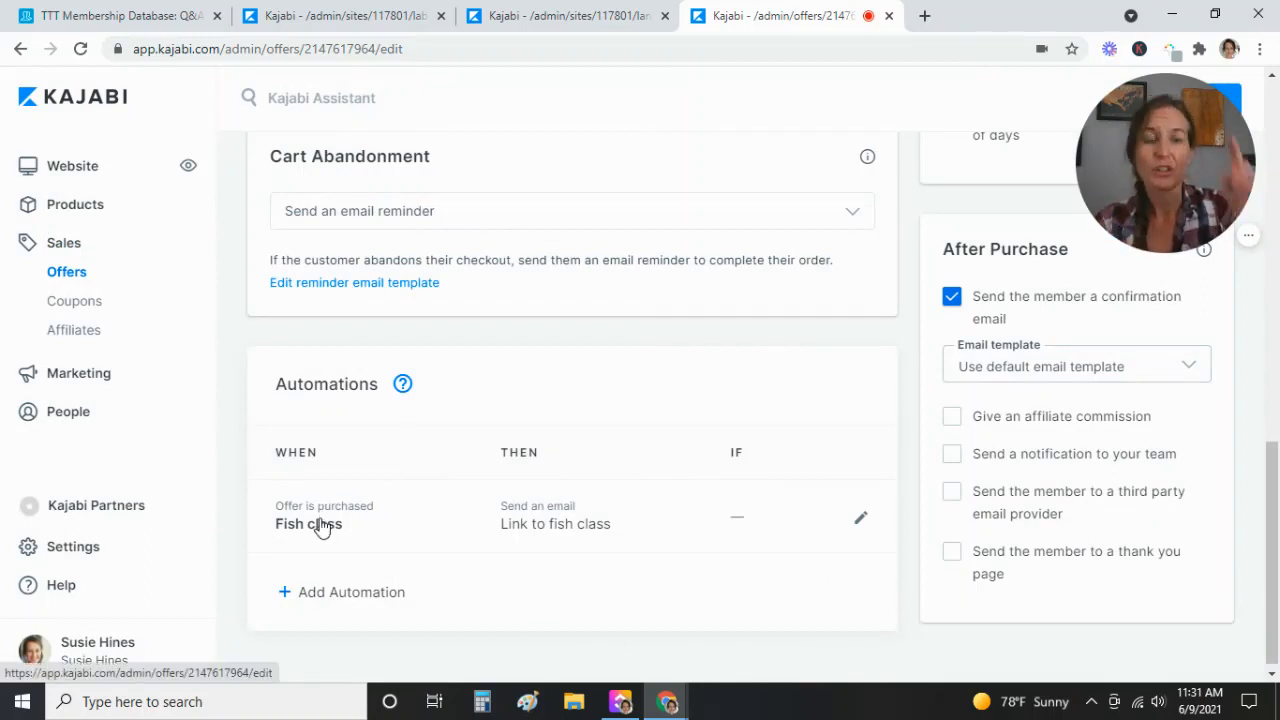
mouse_move(344, 562)
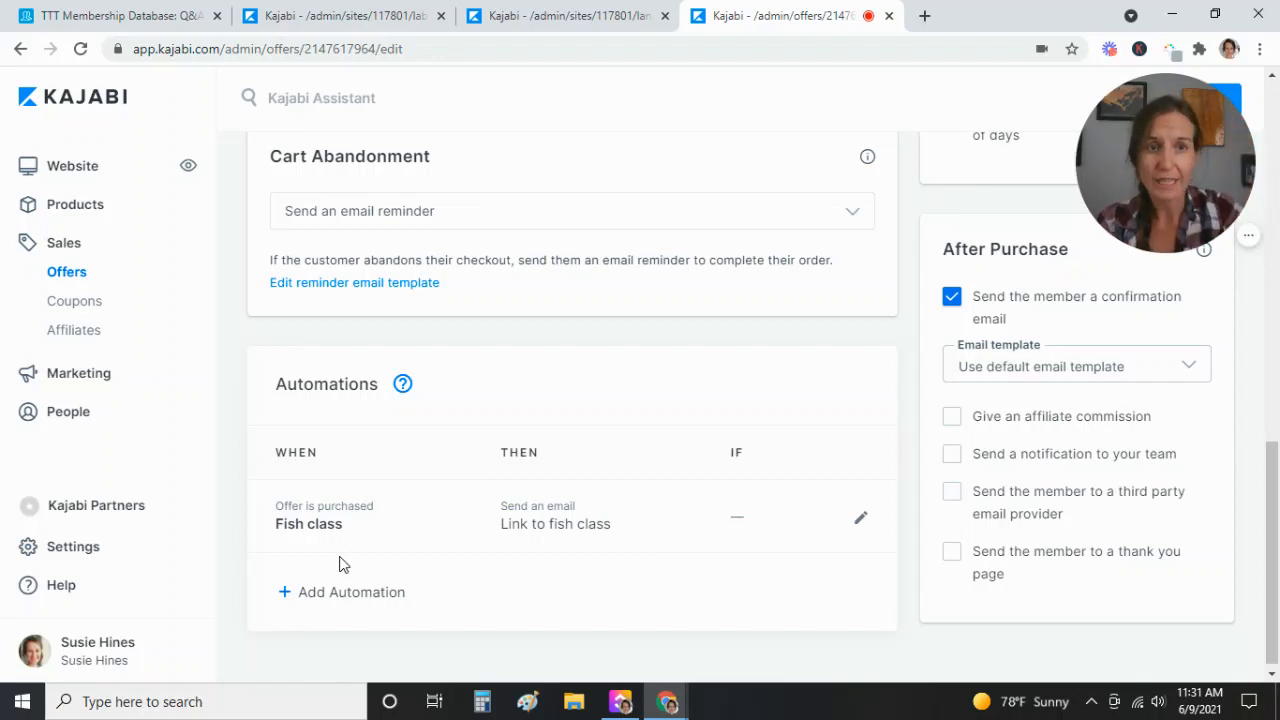
mouse_move(696, 540)
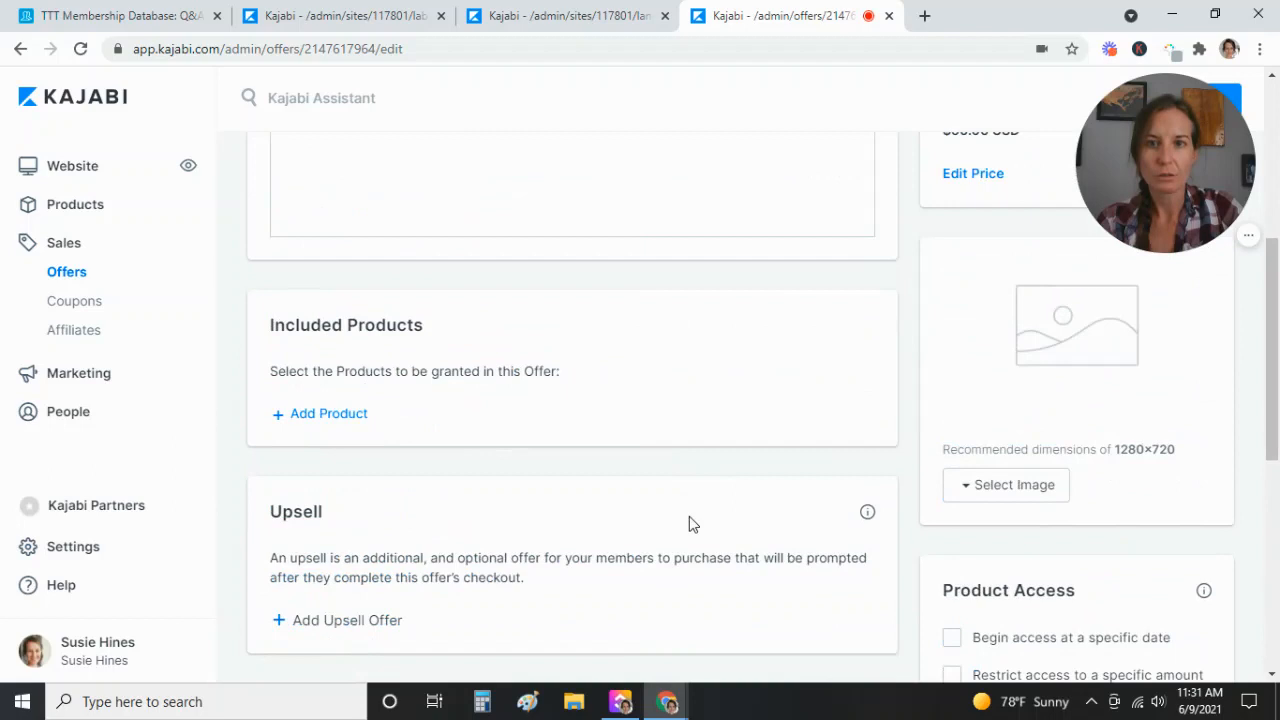
- Scroll to the top of the Fish class offer and start Edit Checkout
scroll(up, 3)
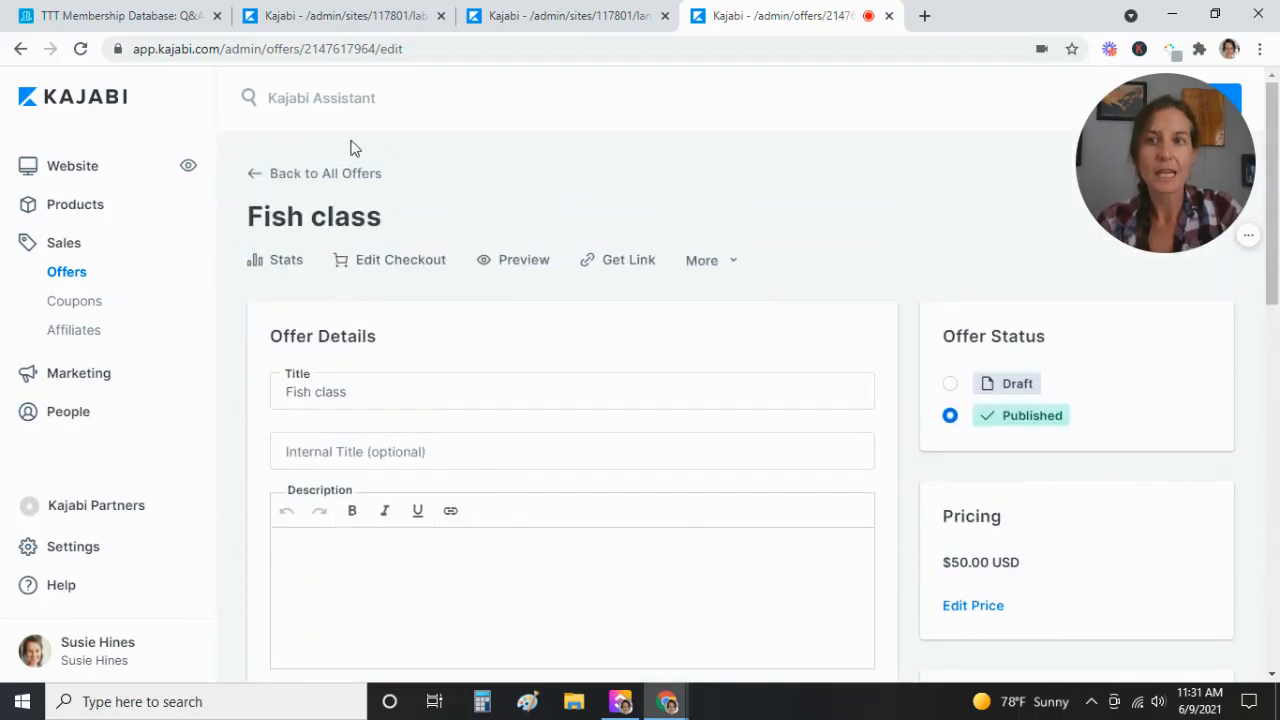
mouse_move(388, 284)
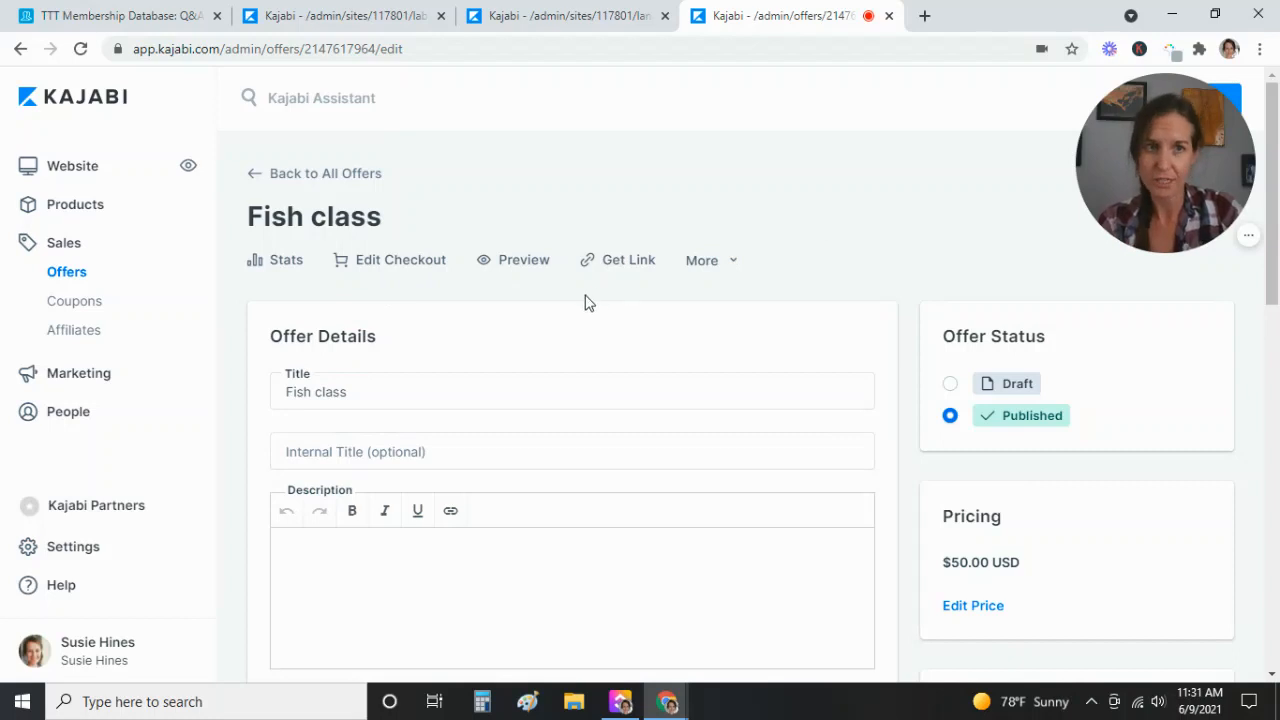
click(388, 260)
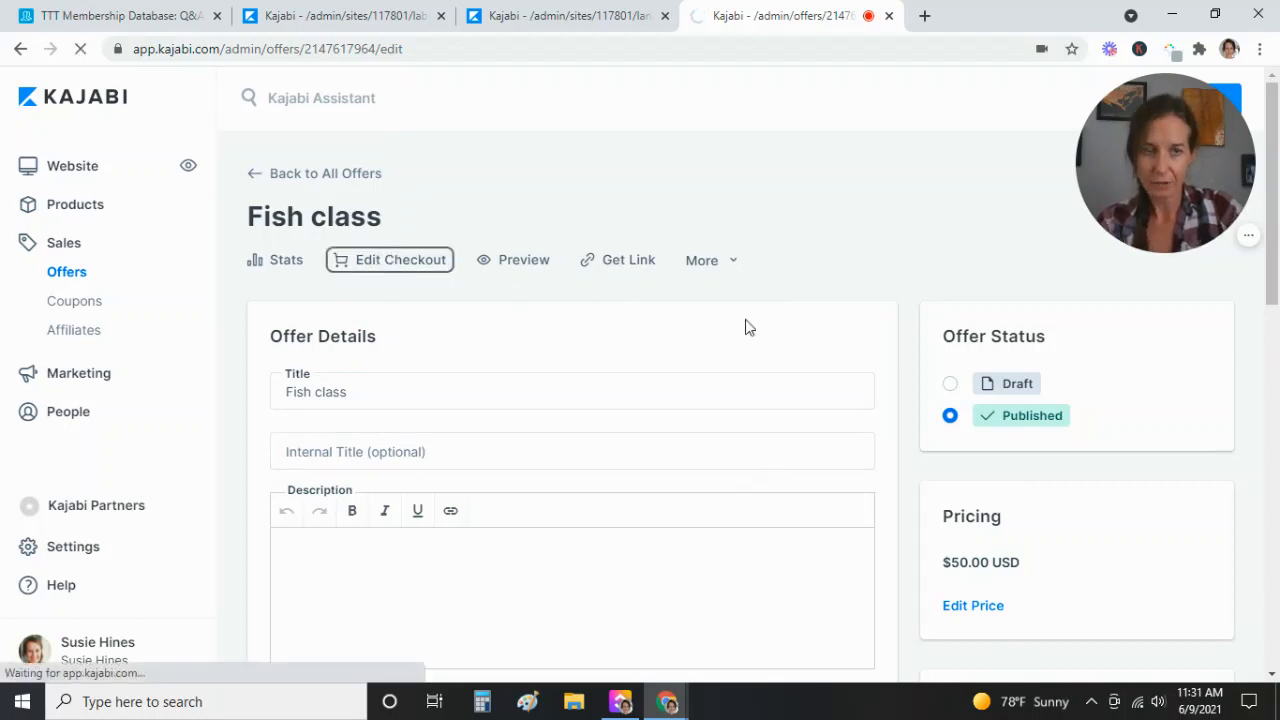
- In the checkout editor's Extra Contact Info, enable Collect name and password
click(388, 260)
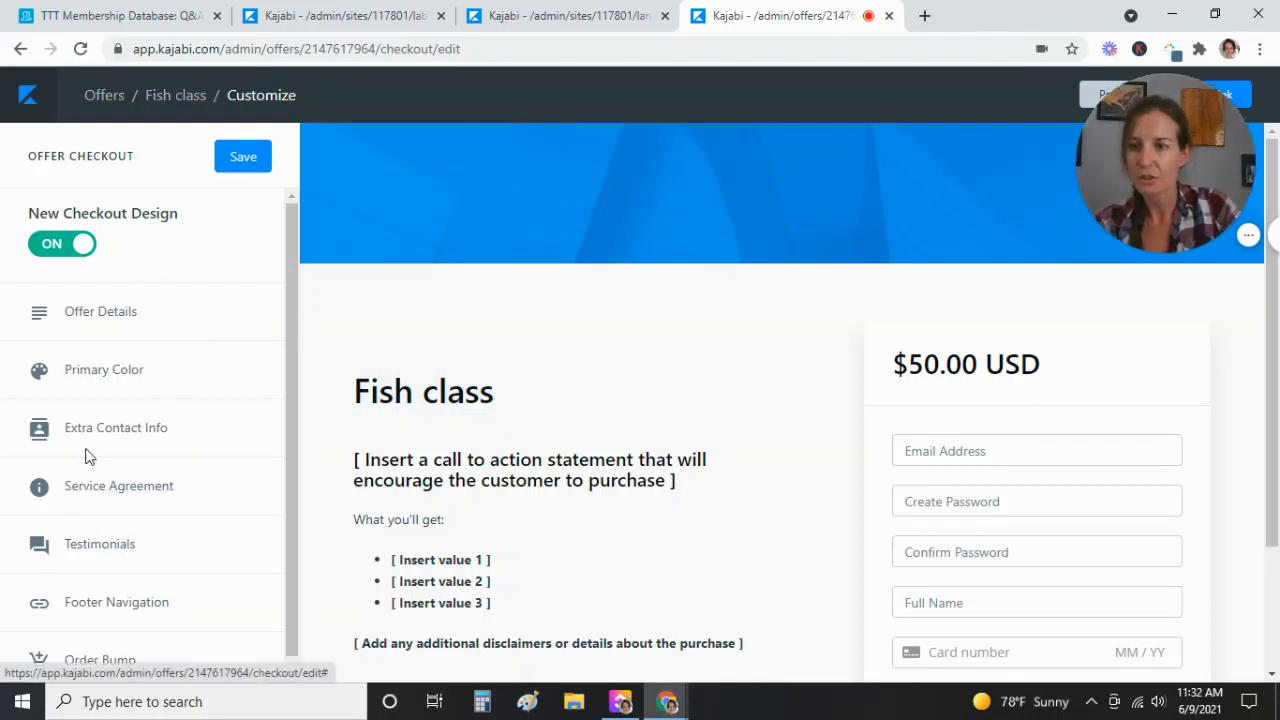
click(116, 428)
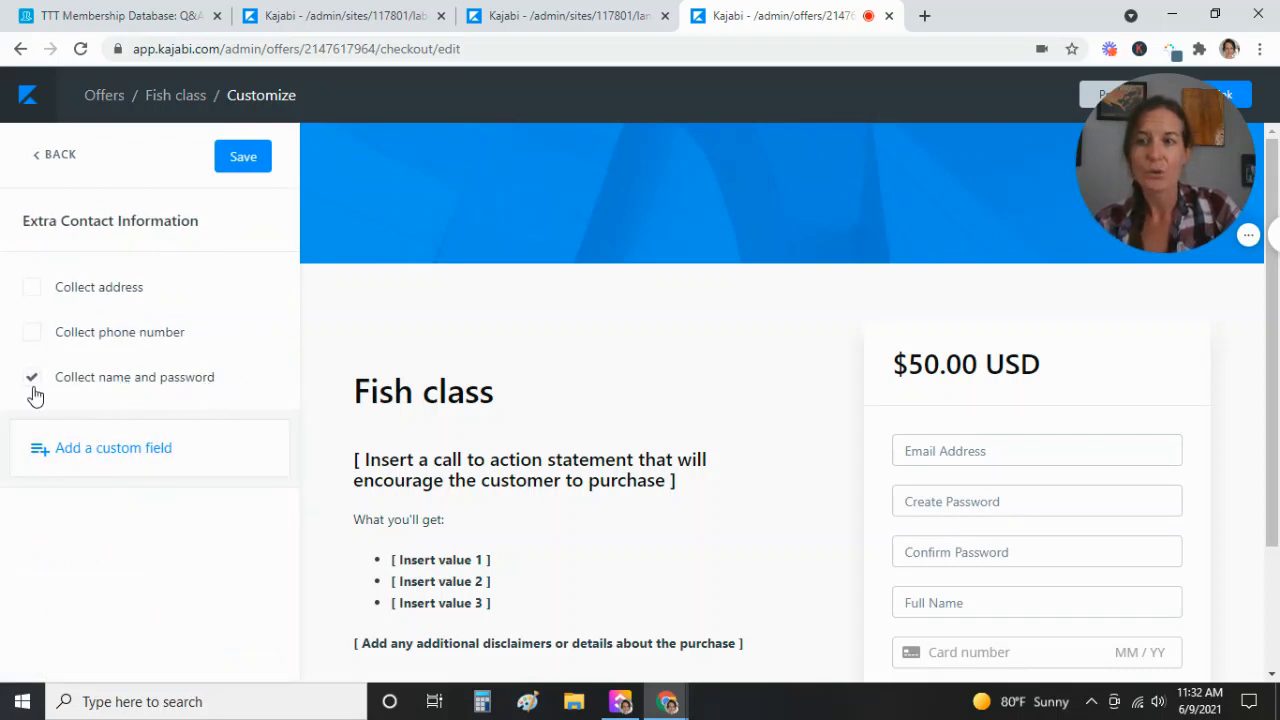
click(32, 376)
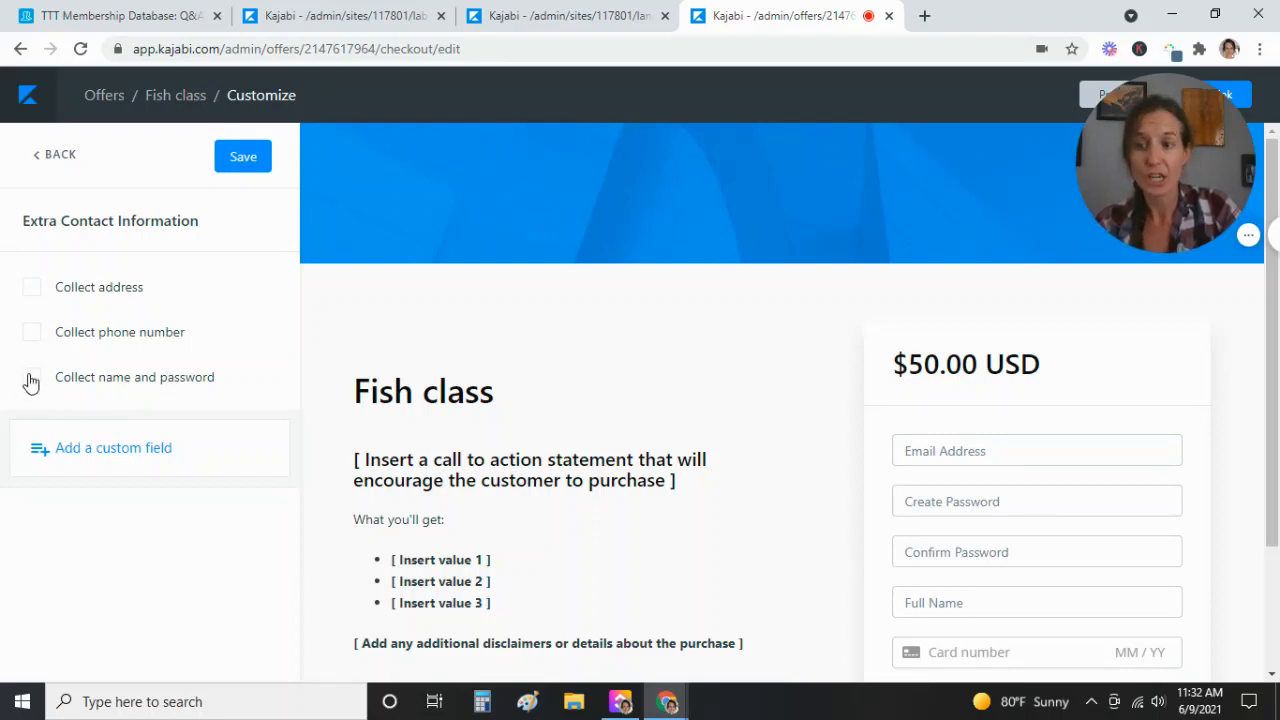
click(32, 376)
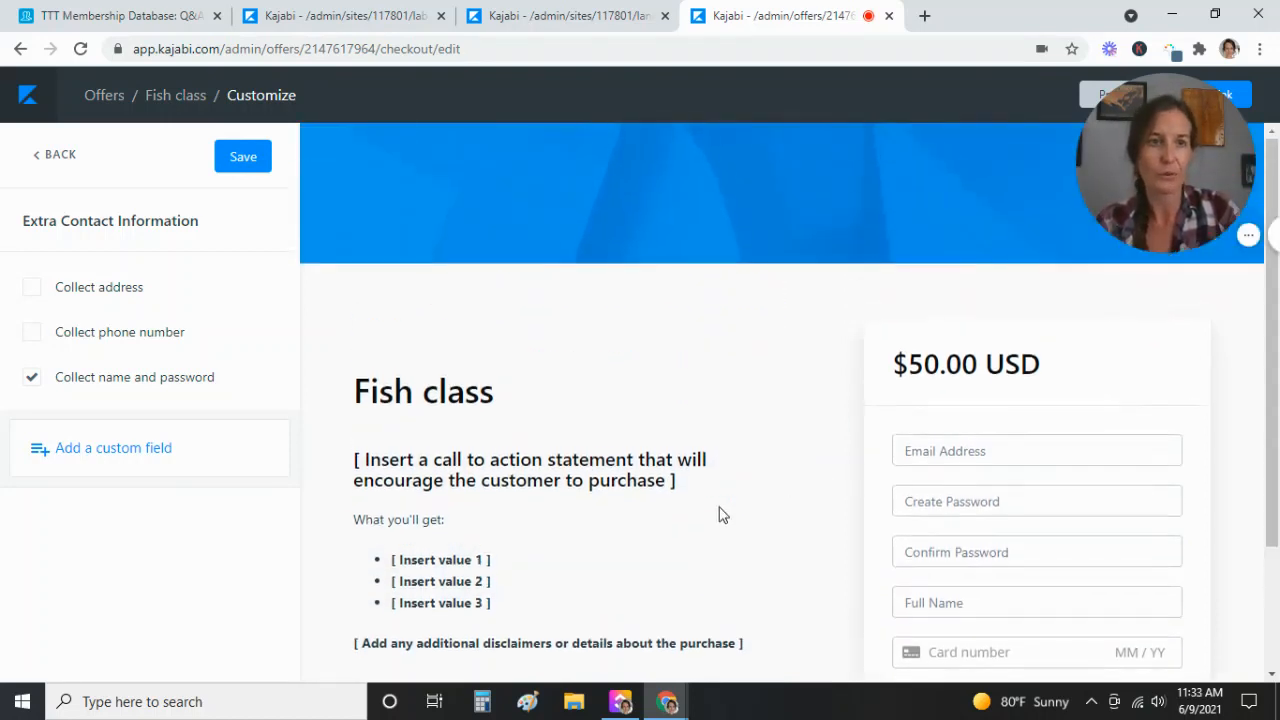
mouse_move(54, 252)
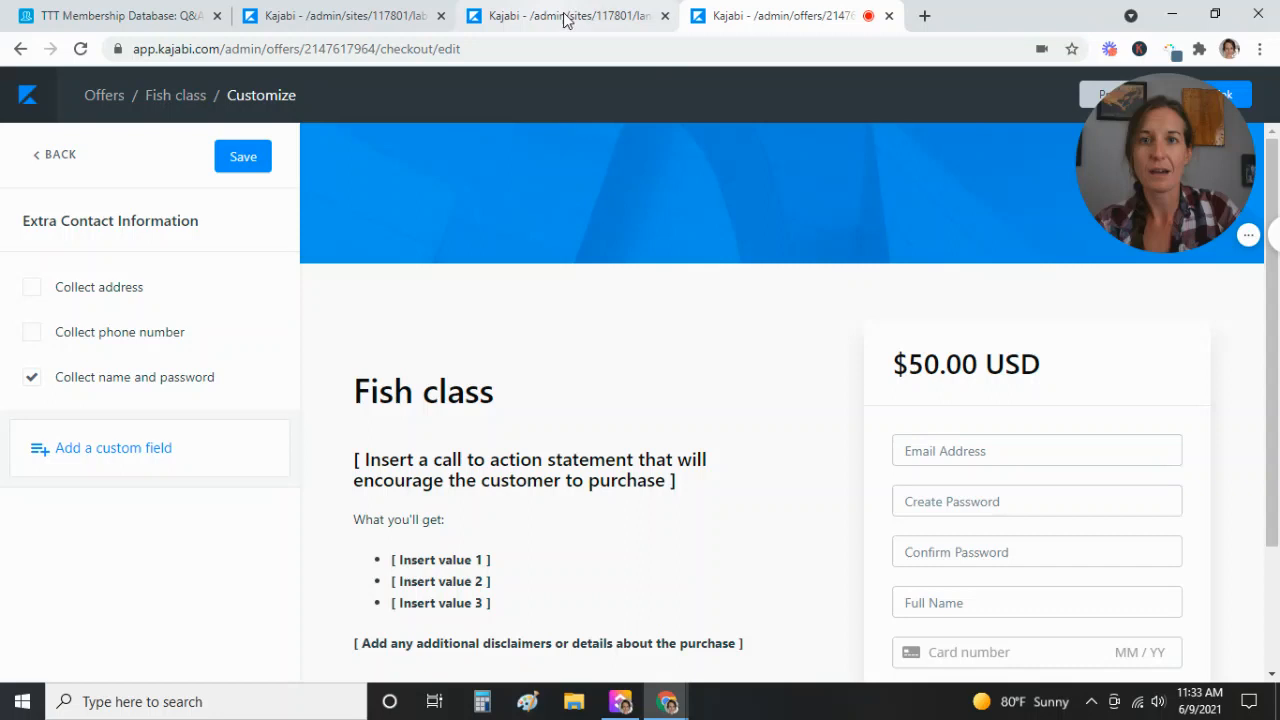
click(564, 16)
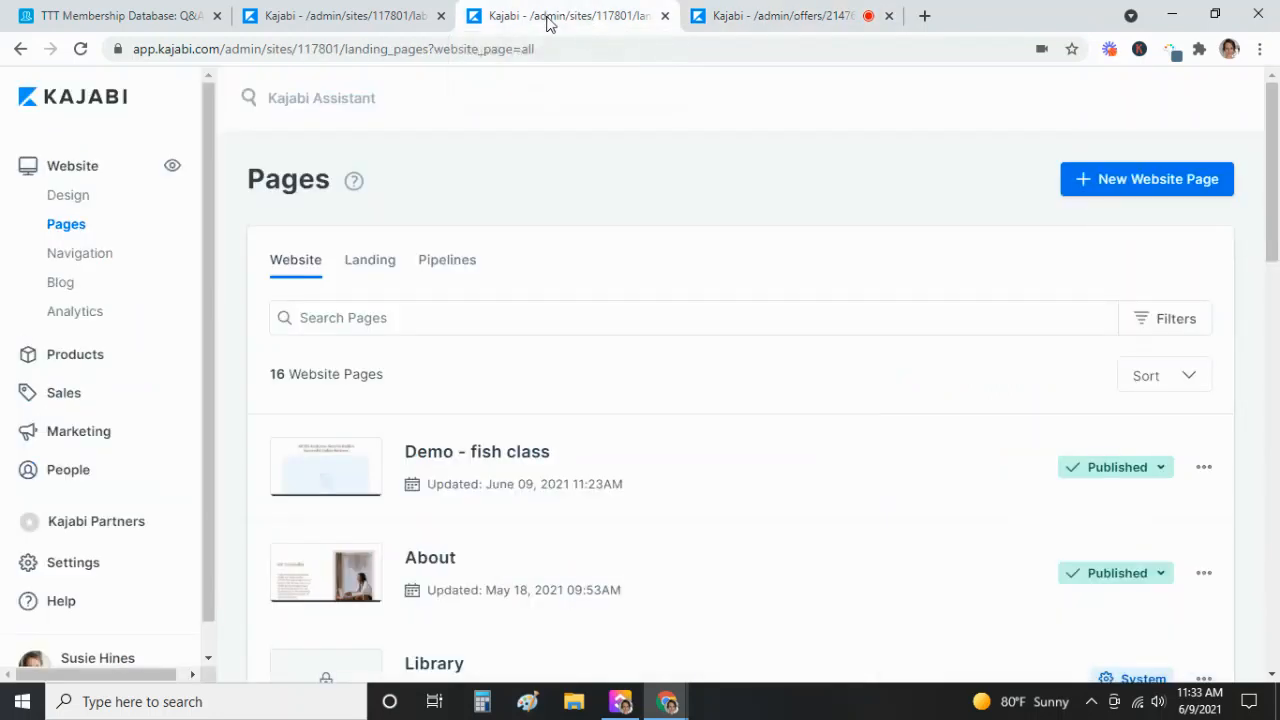
click(780, 16)
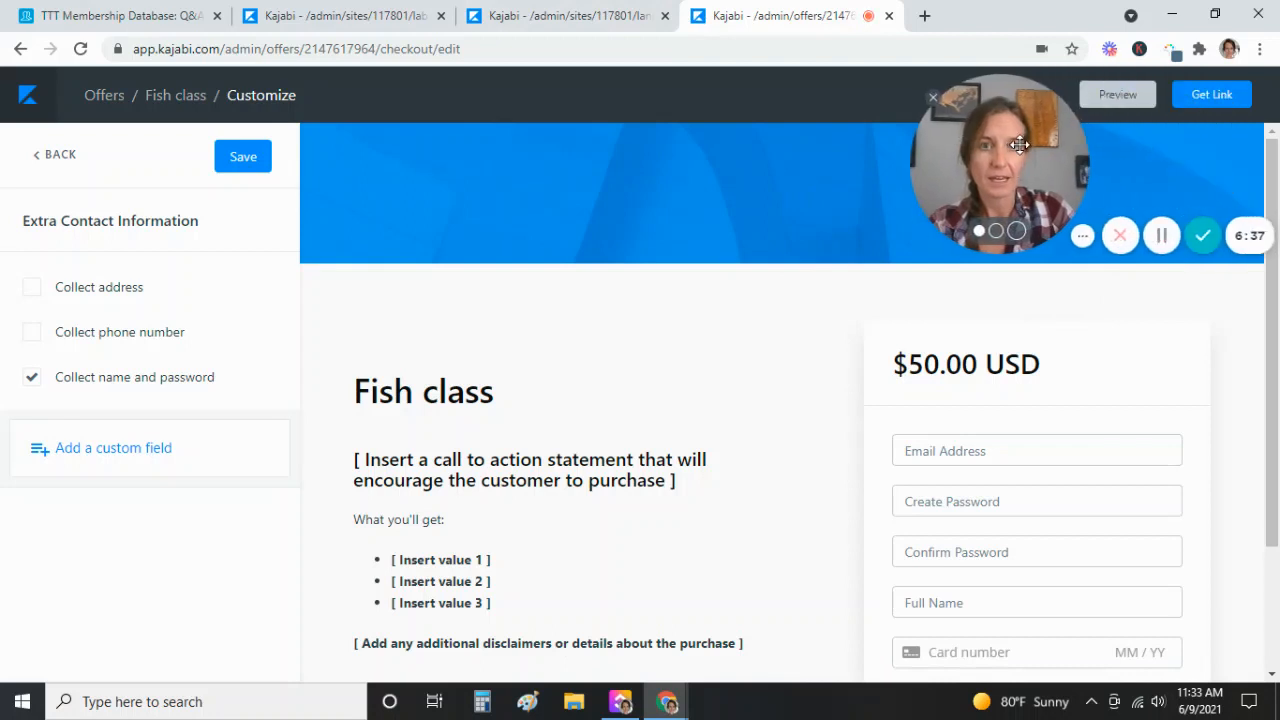
mouse_move(136, 268)
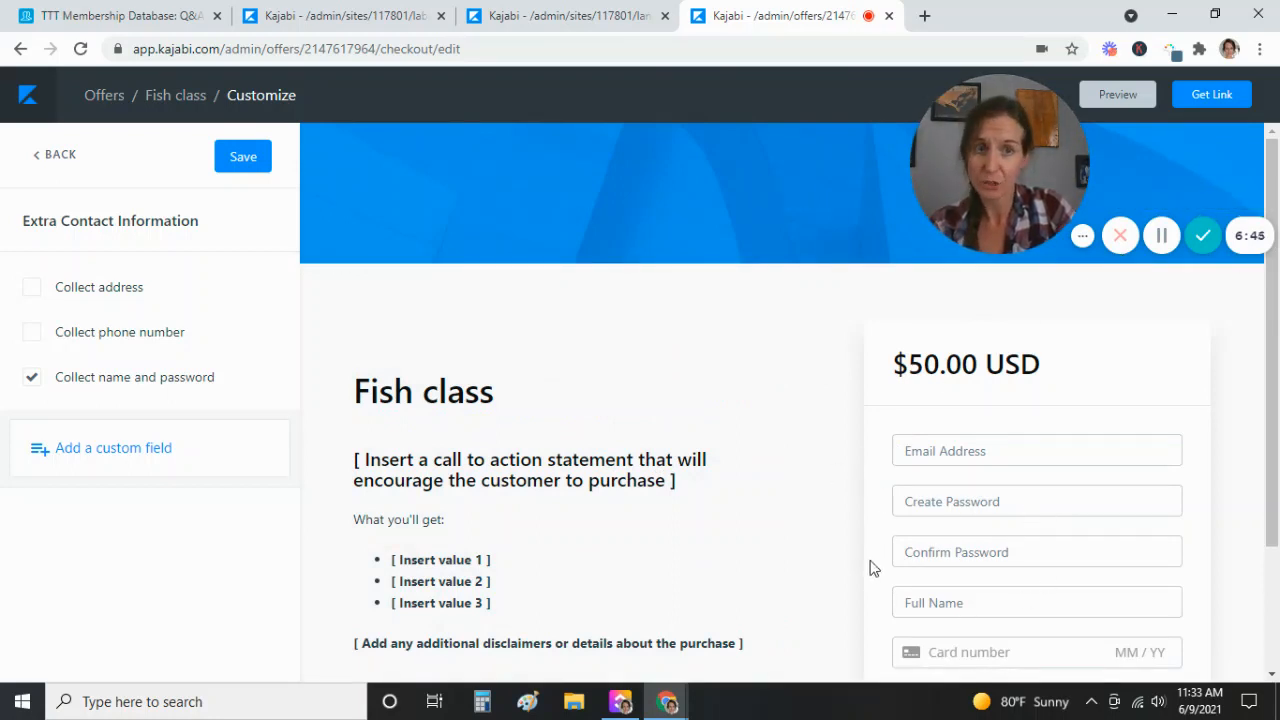
mouse_move(850, 532)
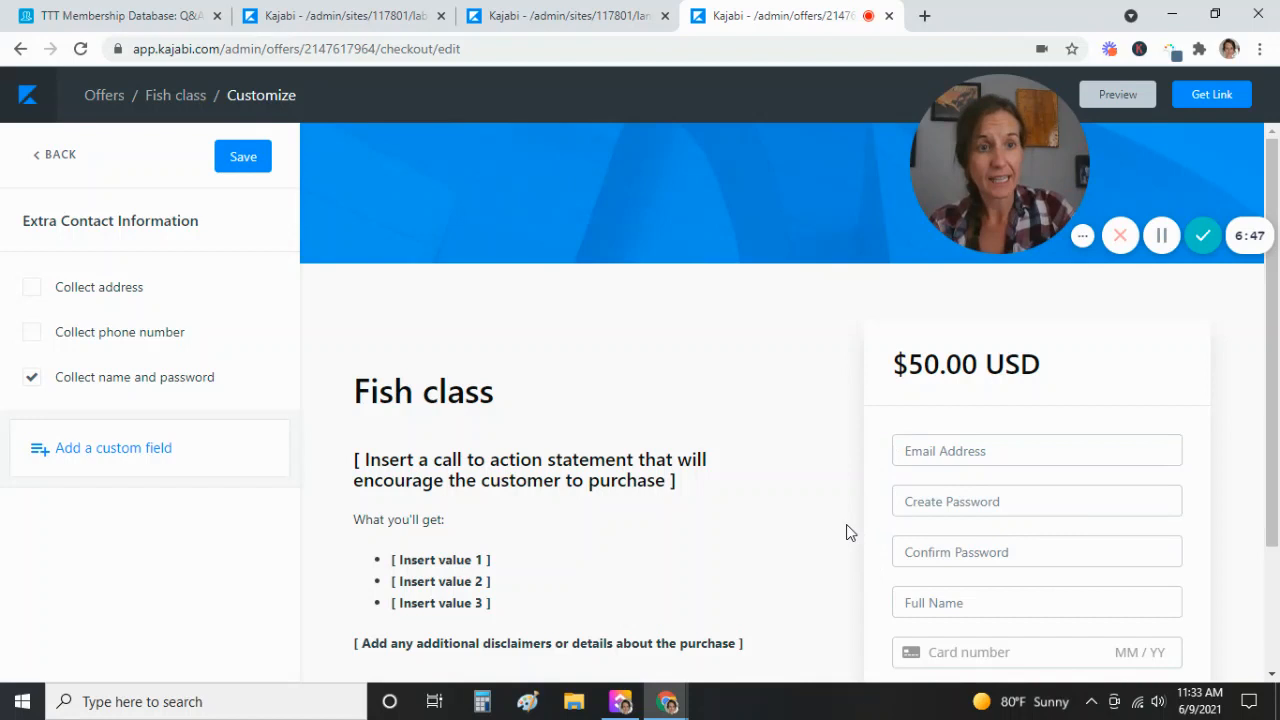
mouse_move(1056, 344)
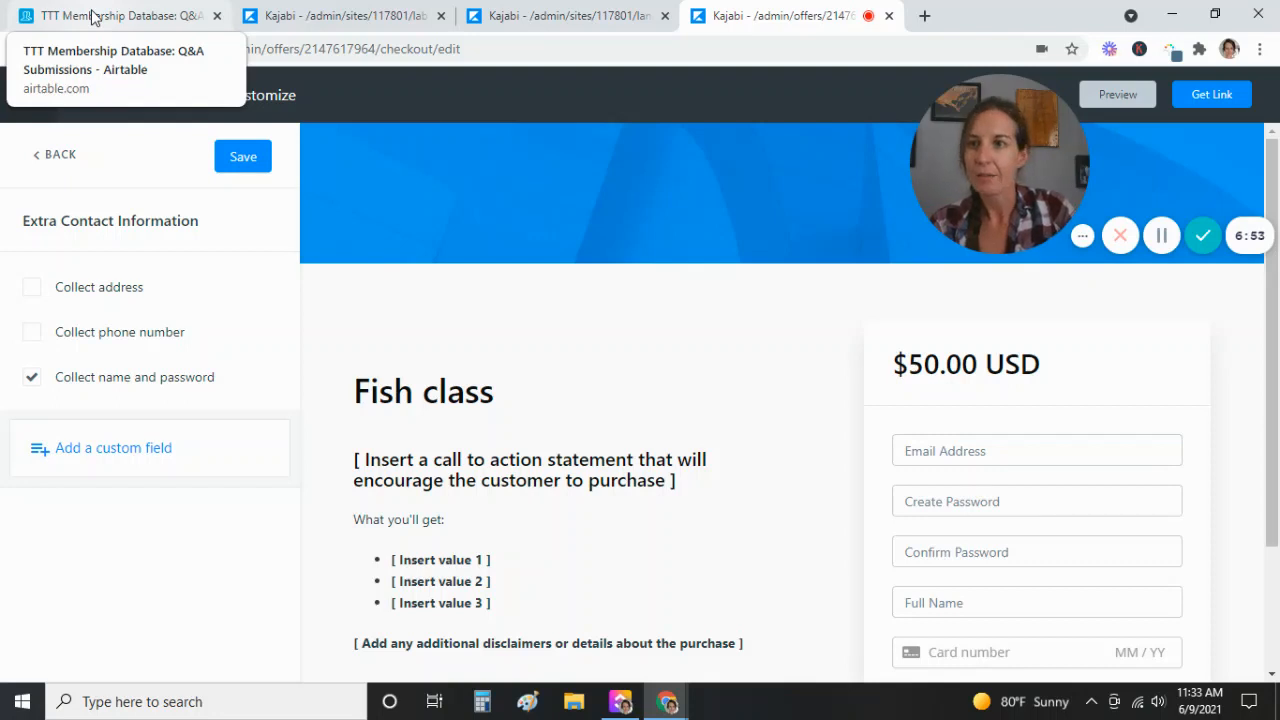
- Read the member's fish class question in Airtable, then switch to the Kajabi page editor on Demo - fish class
click(120, 16)
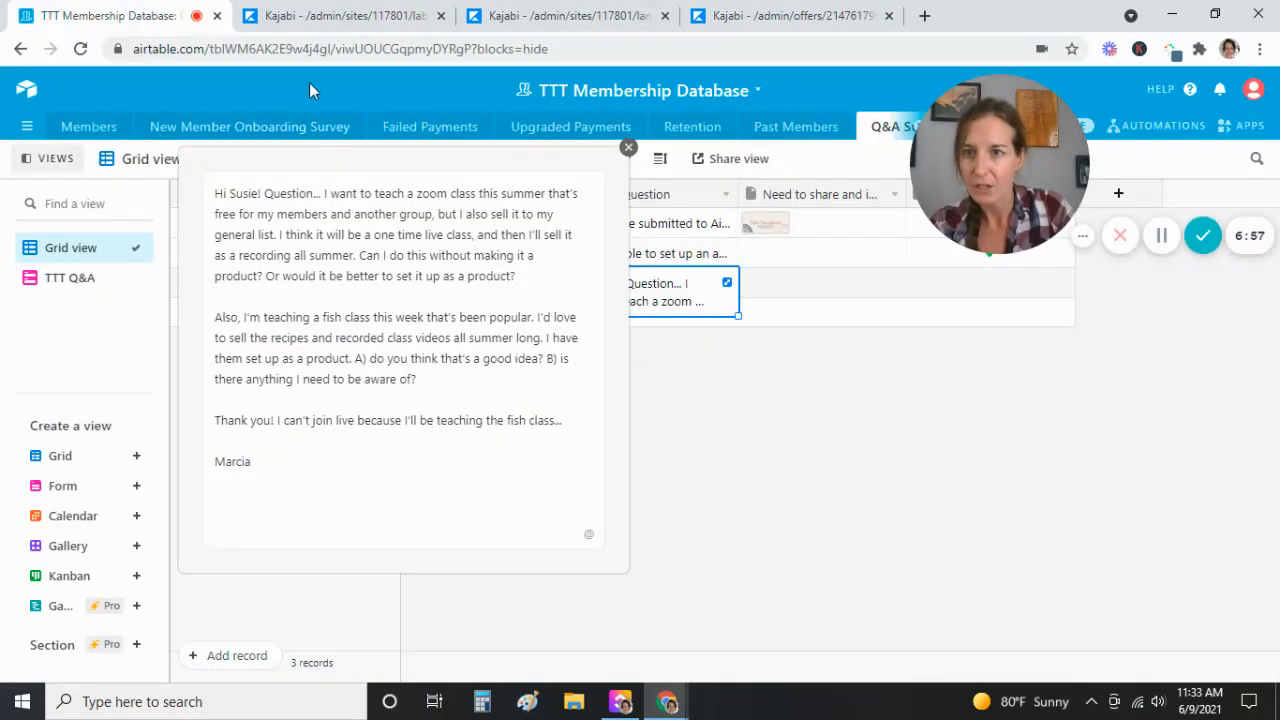
click(344, 16)
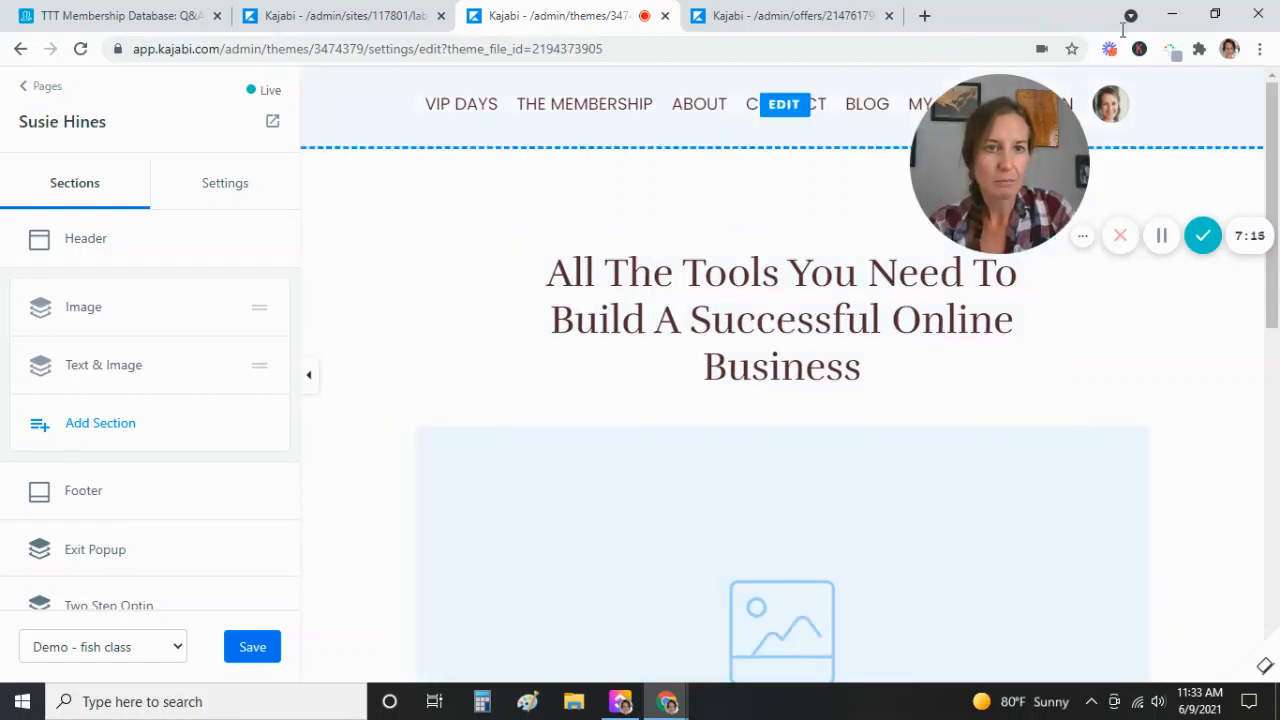
drag(998, 164, 384, 262)
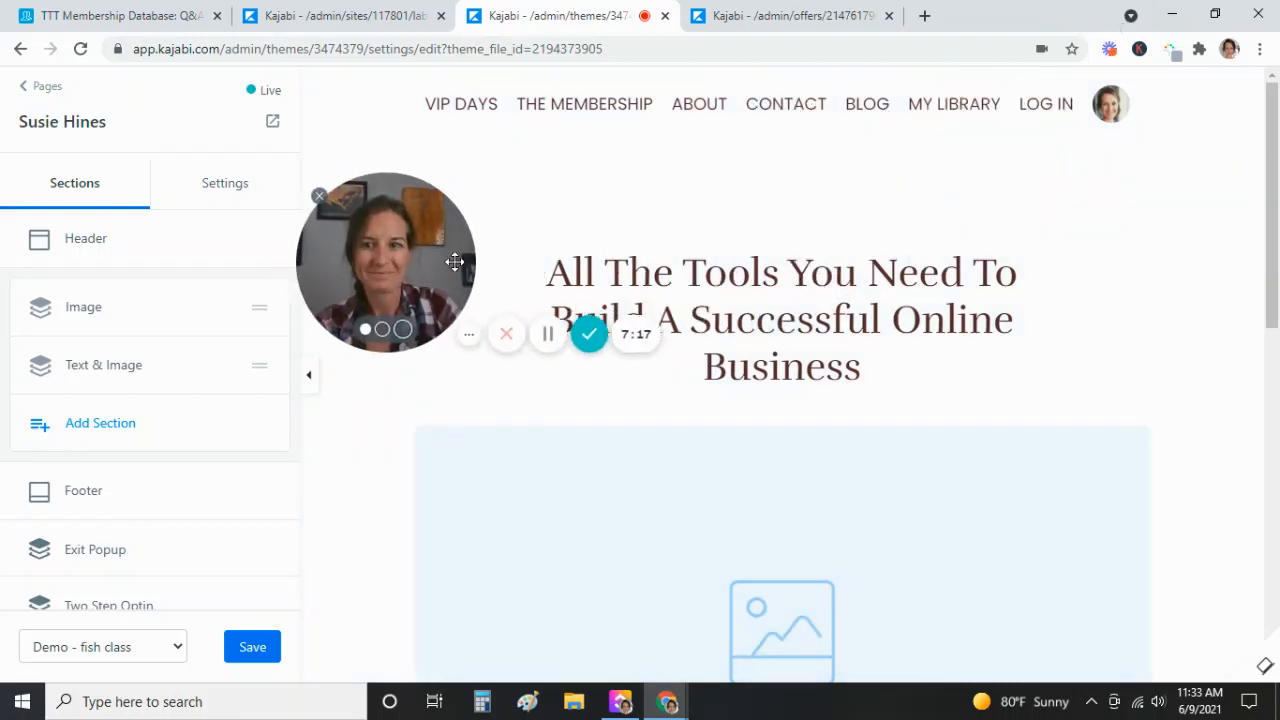